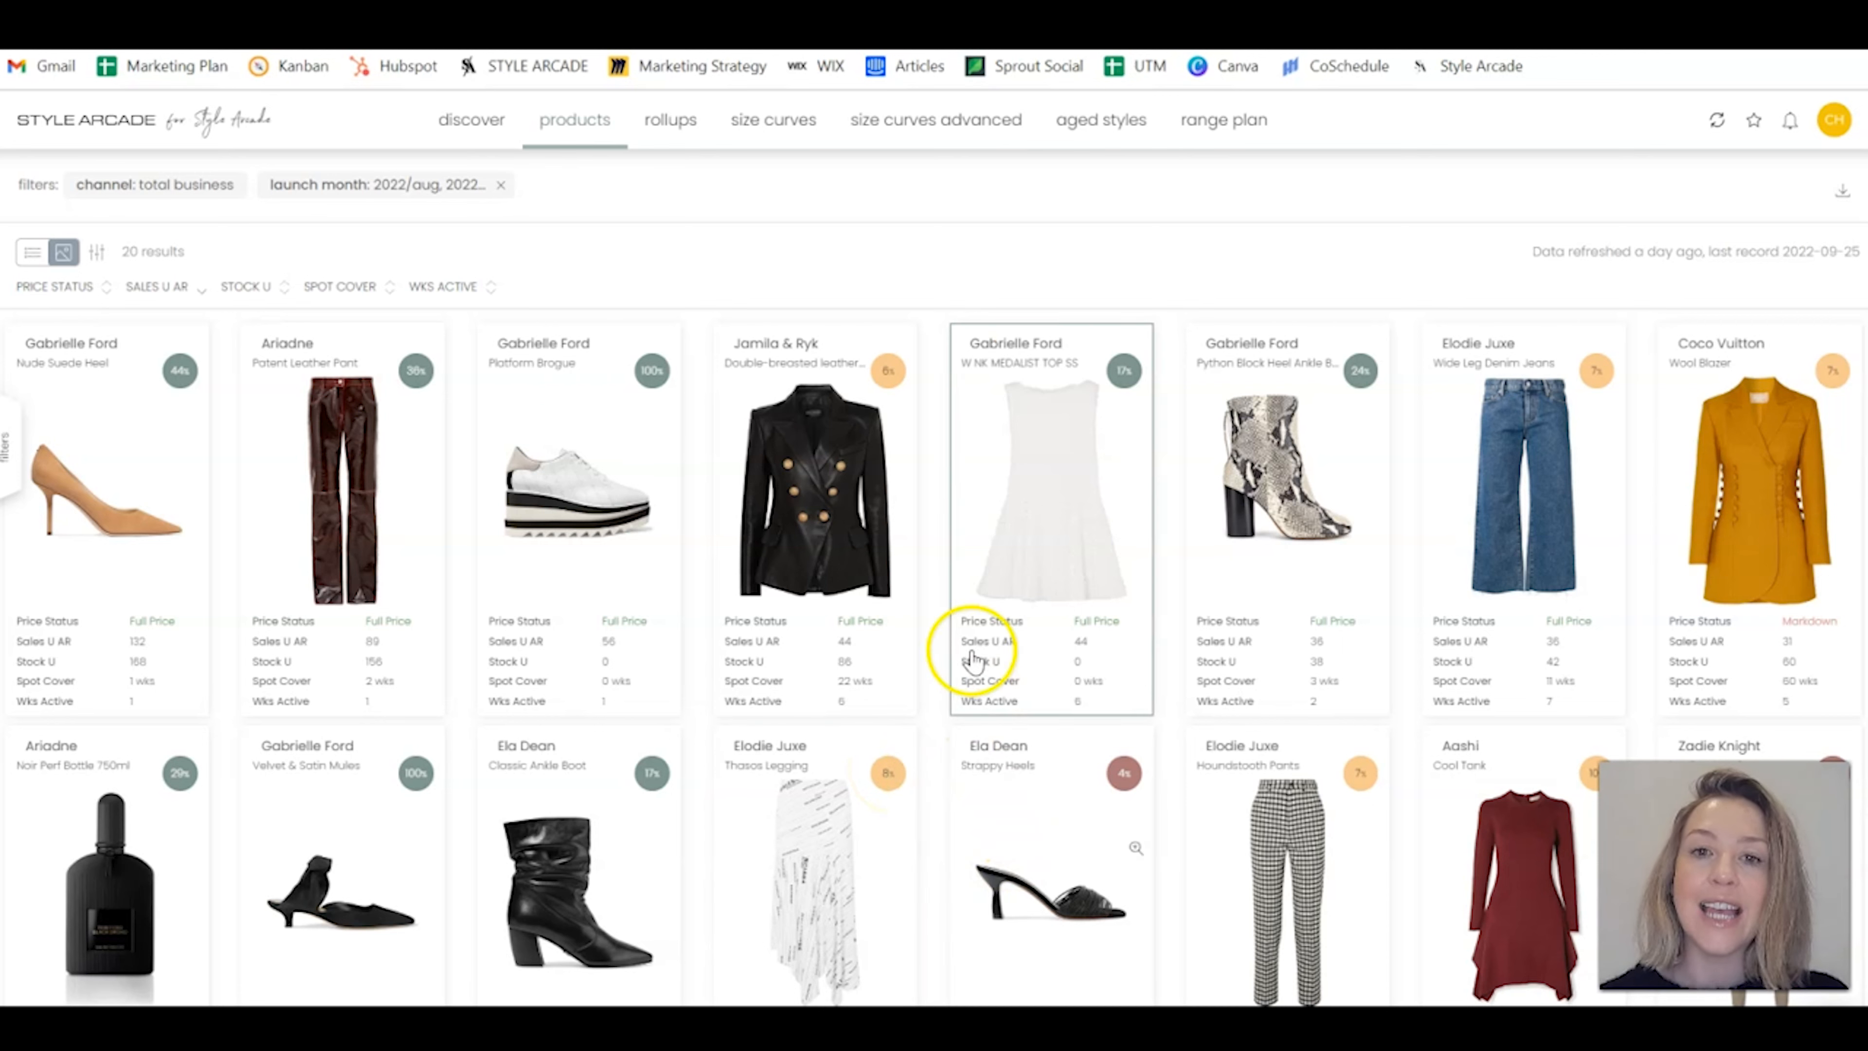
{"action": "mouse_move", "coordinate": [1835, 195]}
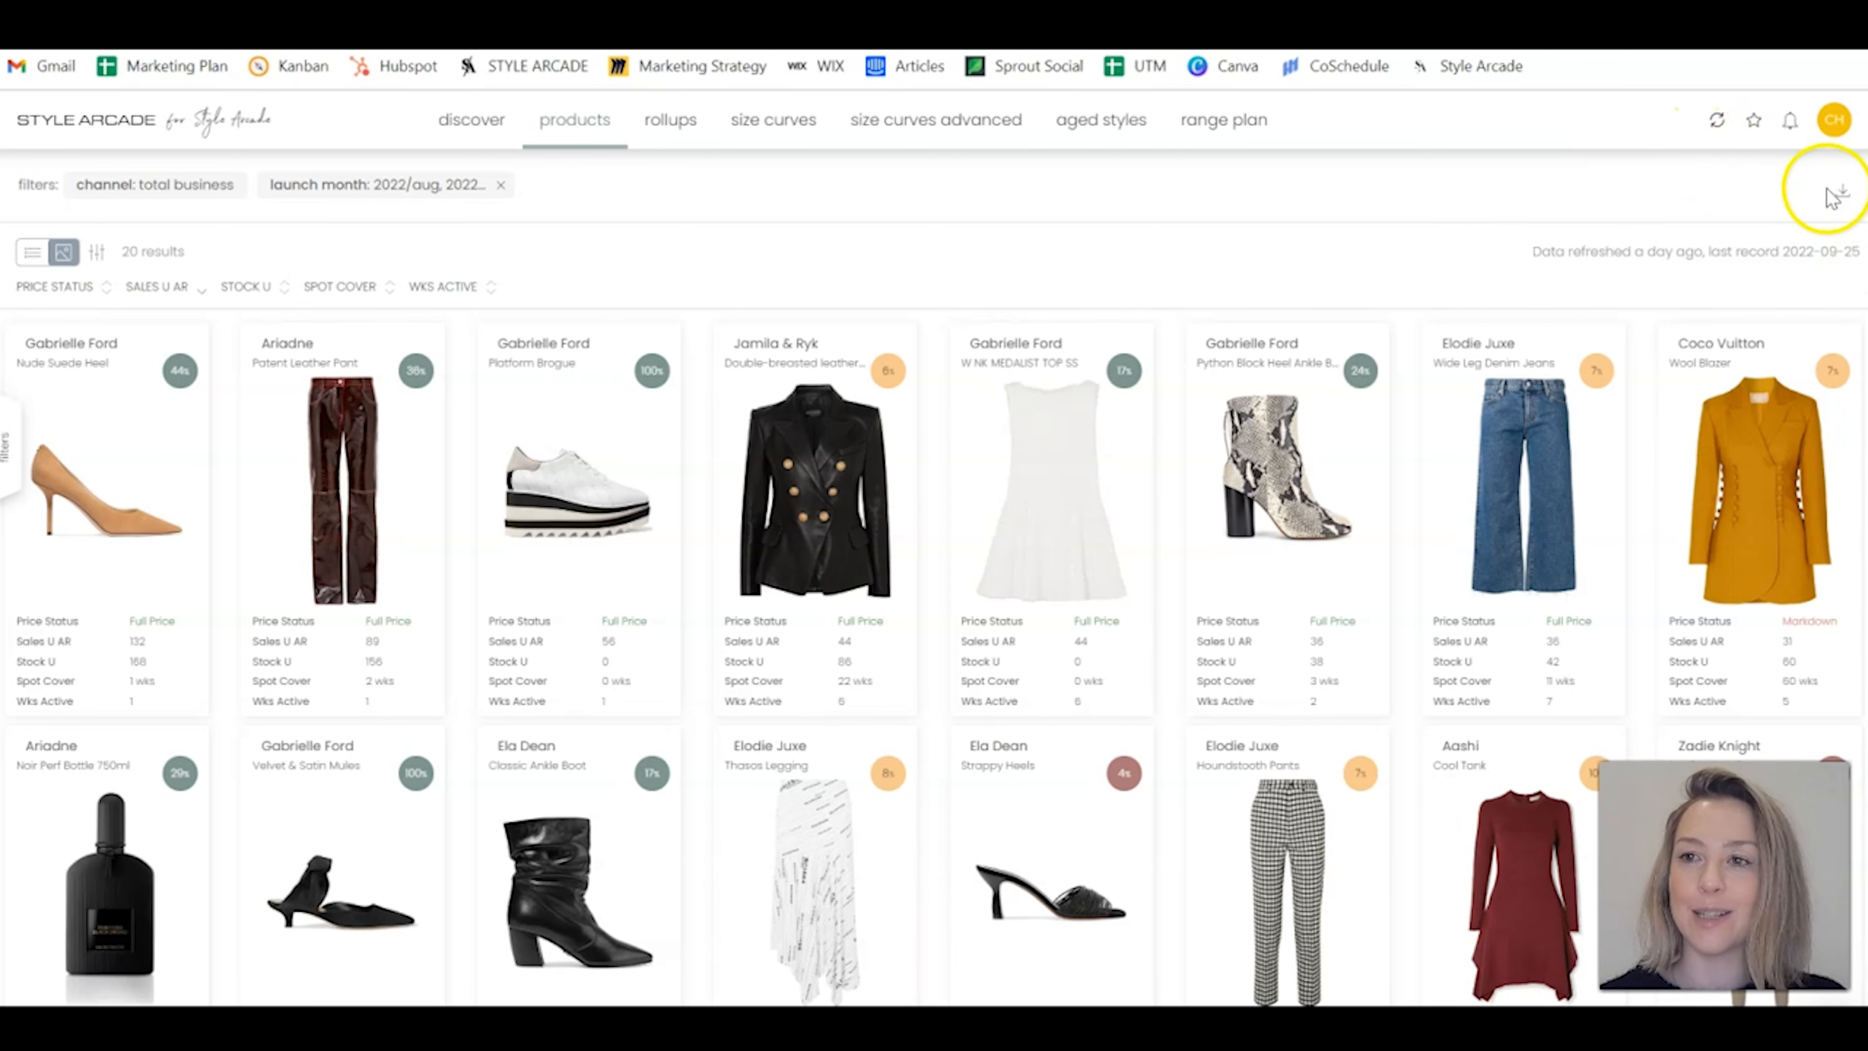
Export the product grid as a PDF report titled 'Best sellers' from the download menu.
{"action": "left_click", "coordinate": [1843, 191]}
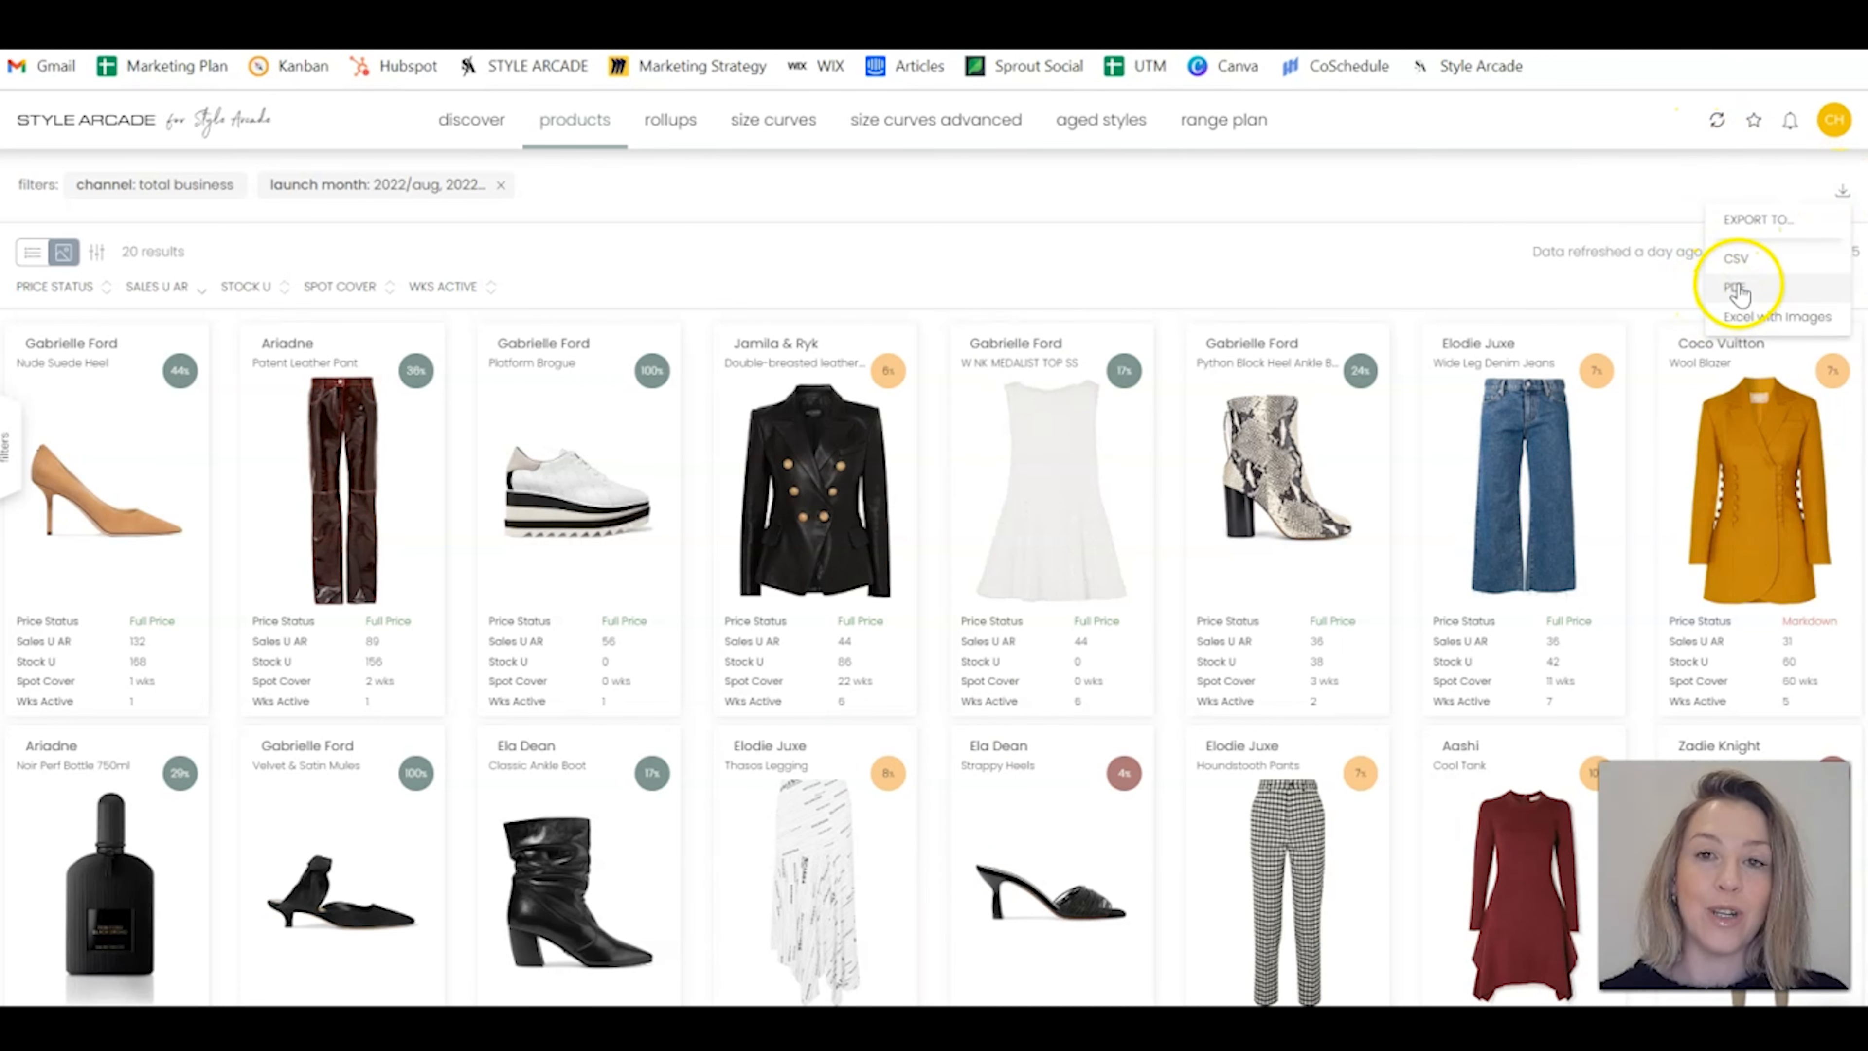
{"action": "left_click", "coordinate": [1736, 288]}
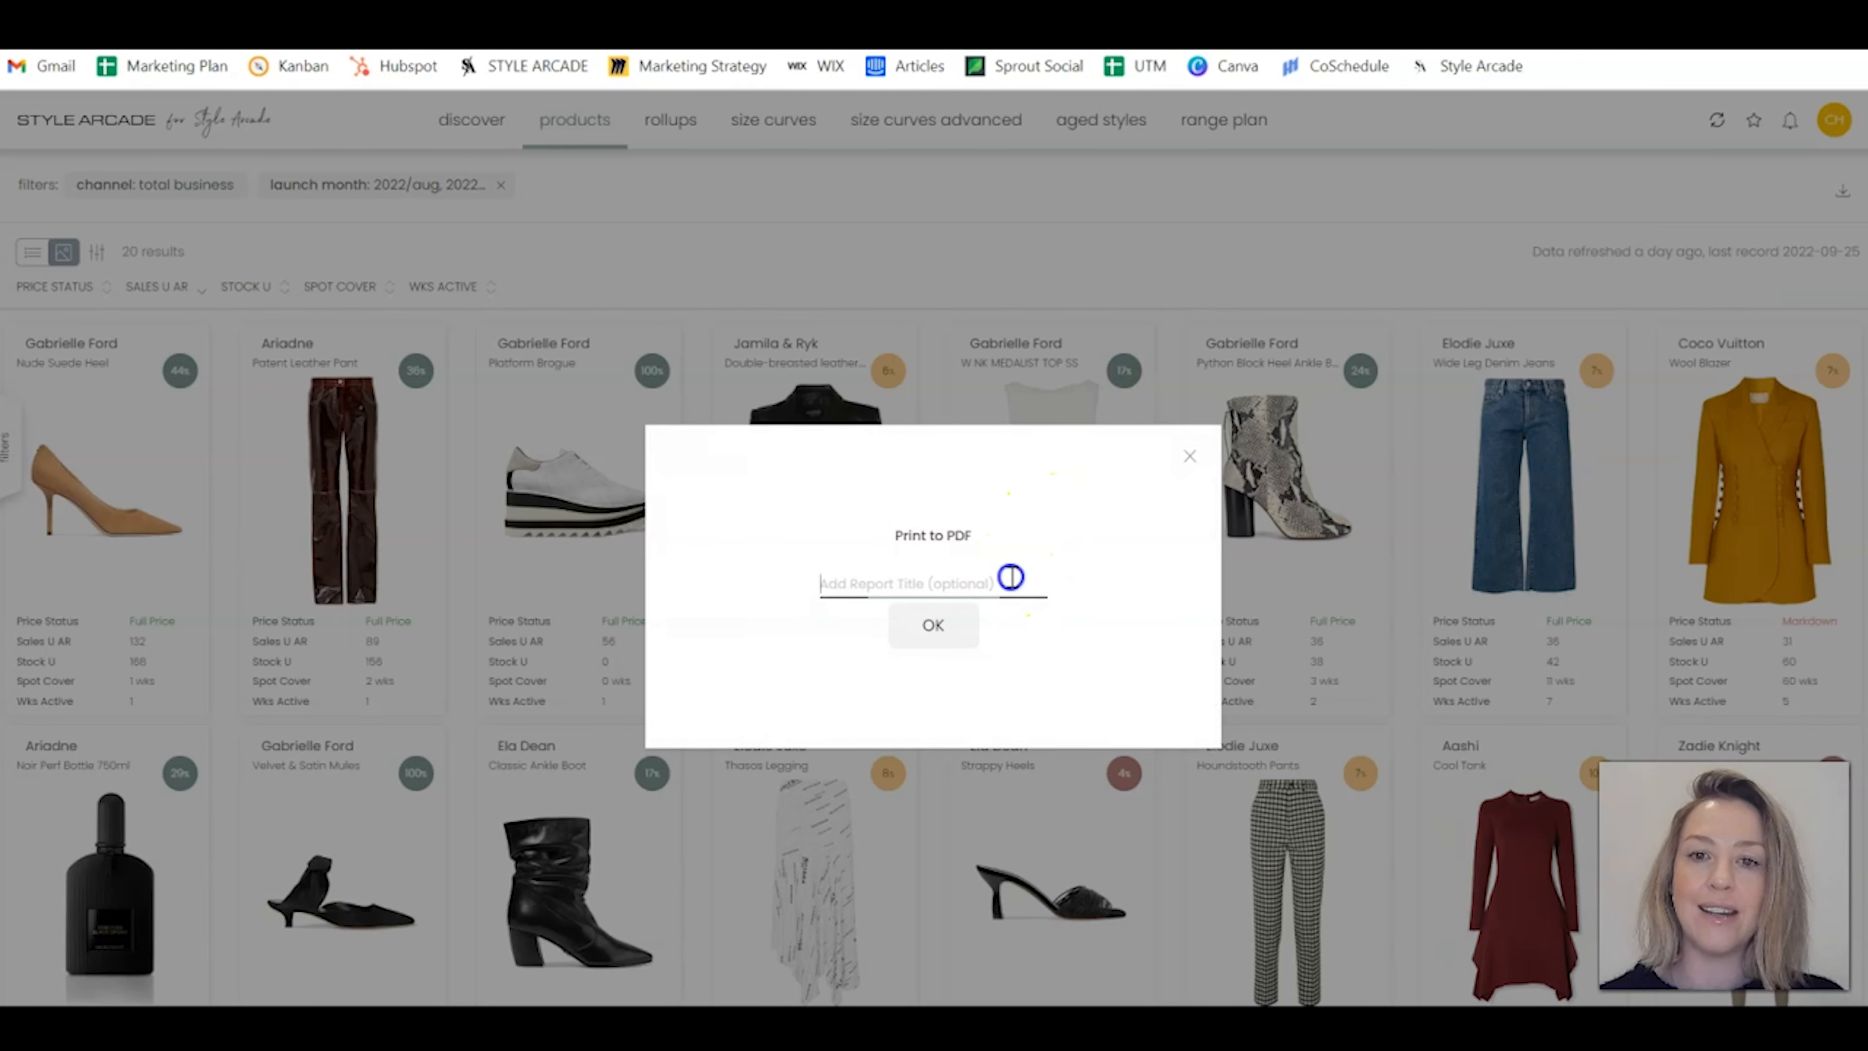
{"action": "type", "text": "Best sellers"}
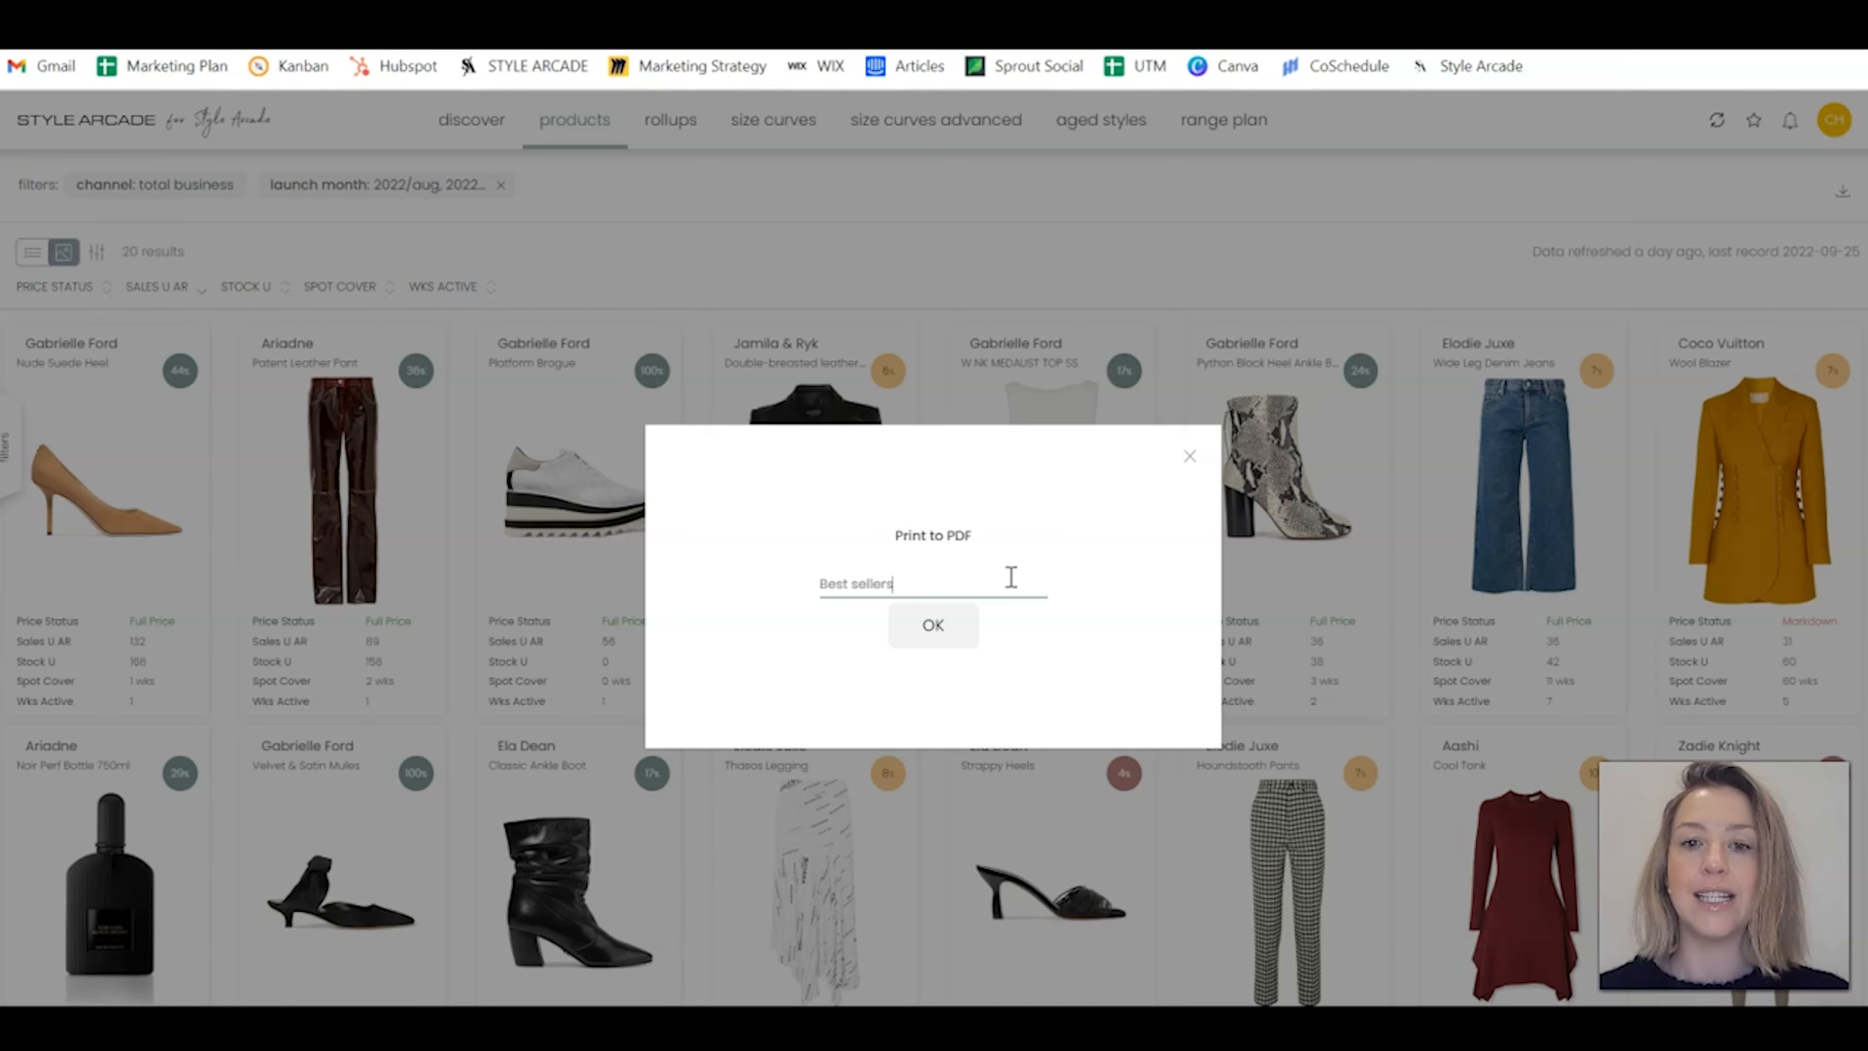
{"action": "left_click", "coordinate": [934, 625]}
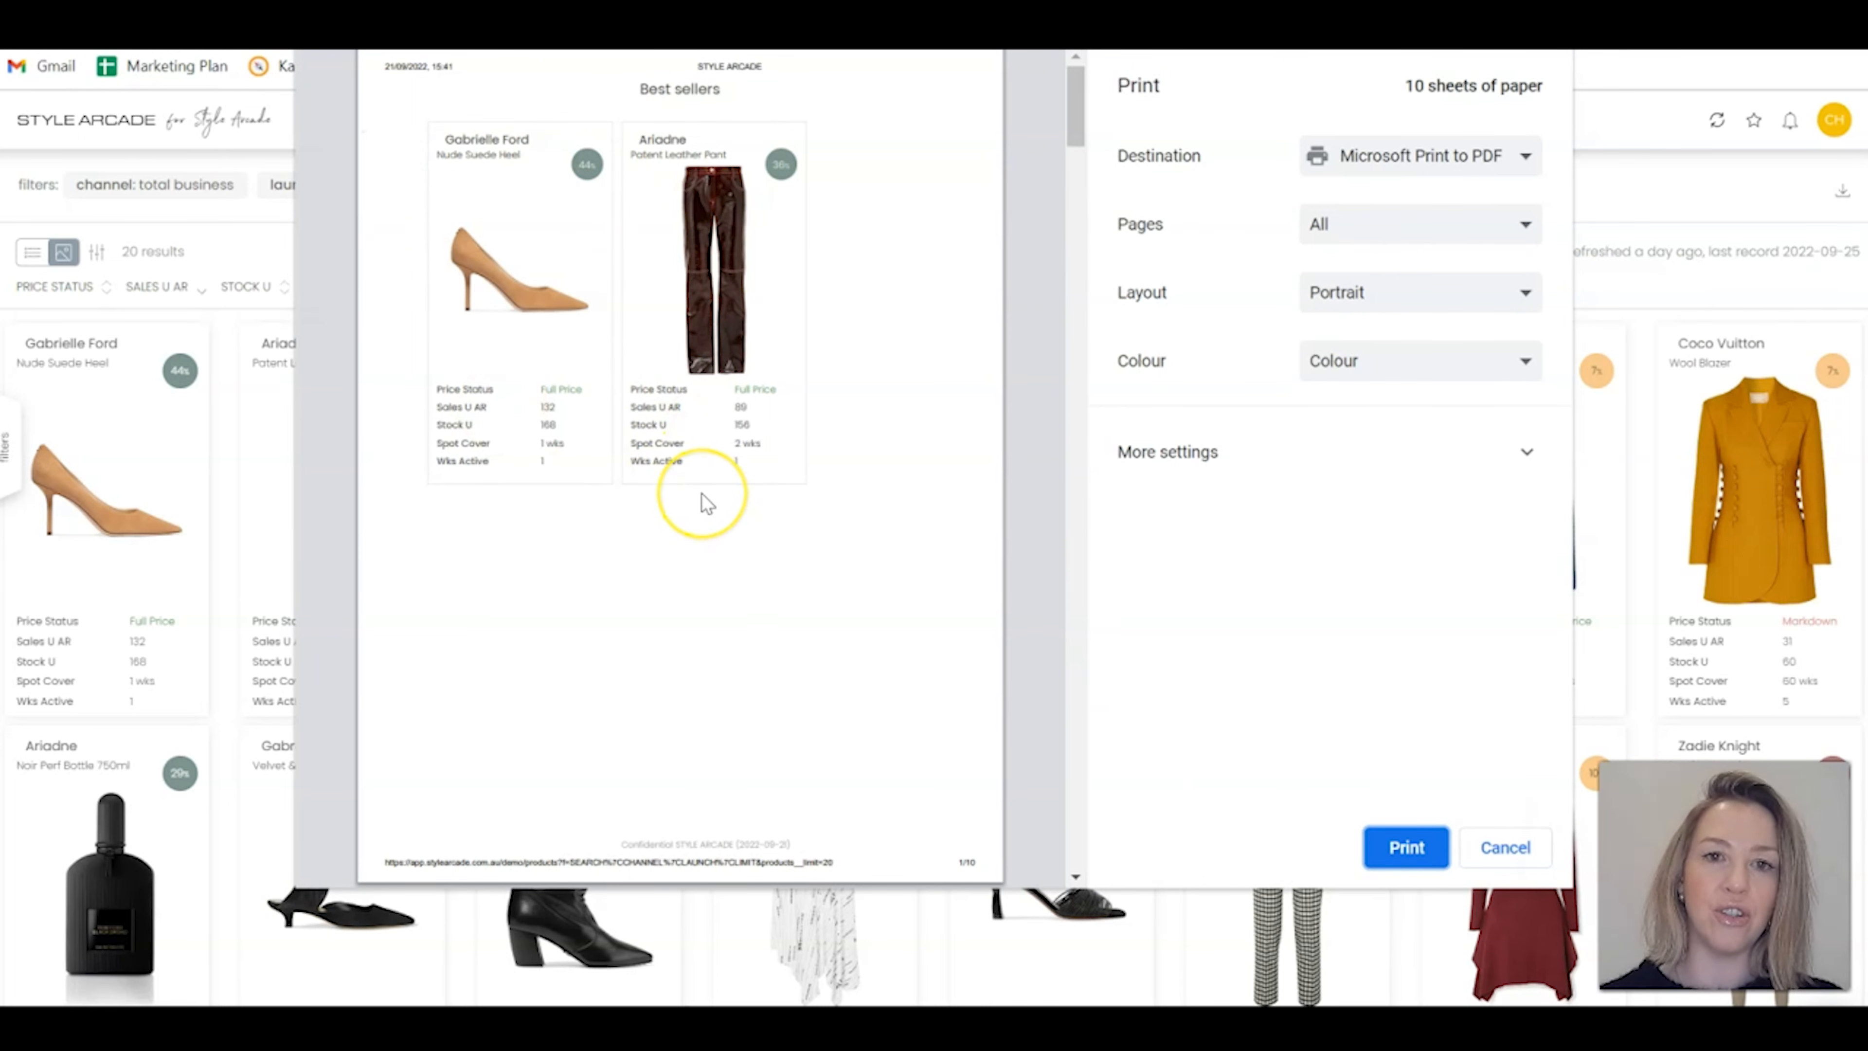
Switch the print layout to Landscape, reducing the report from 10 sheets to 7.
{"action": "scroll", "scroll_direction": "down", "scroll_amount": 3}
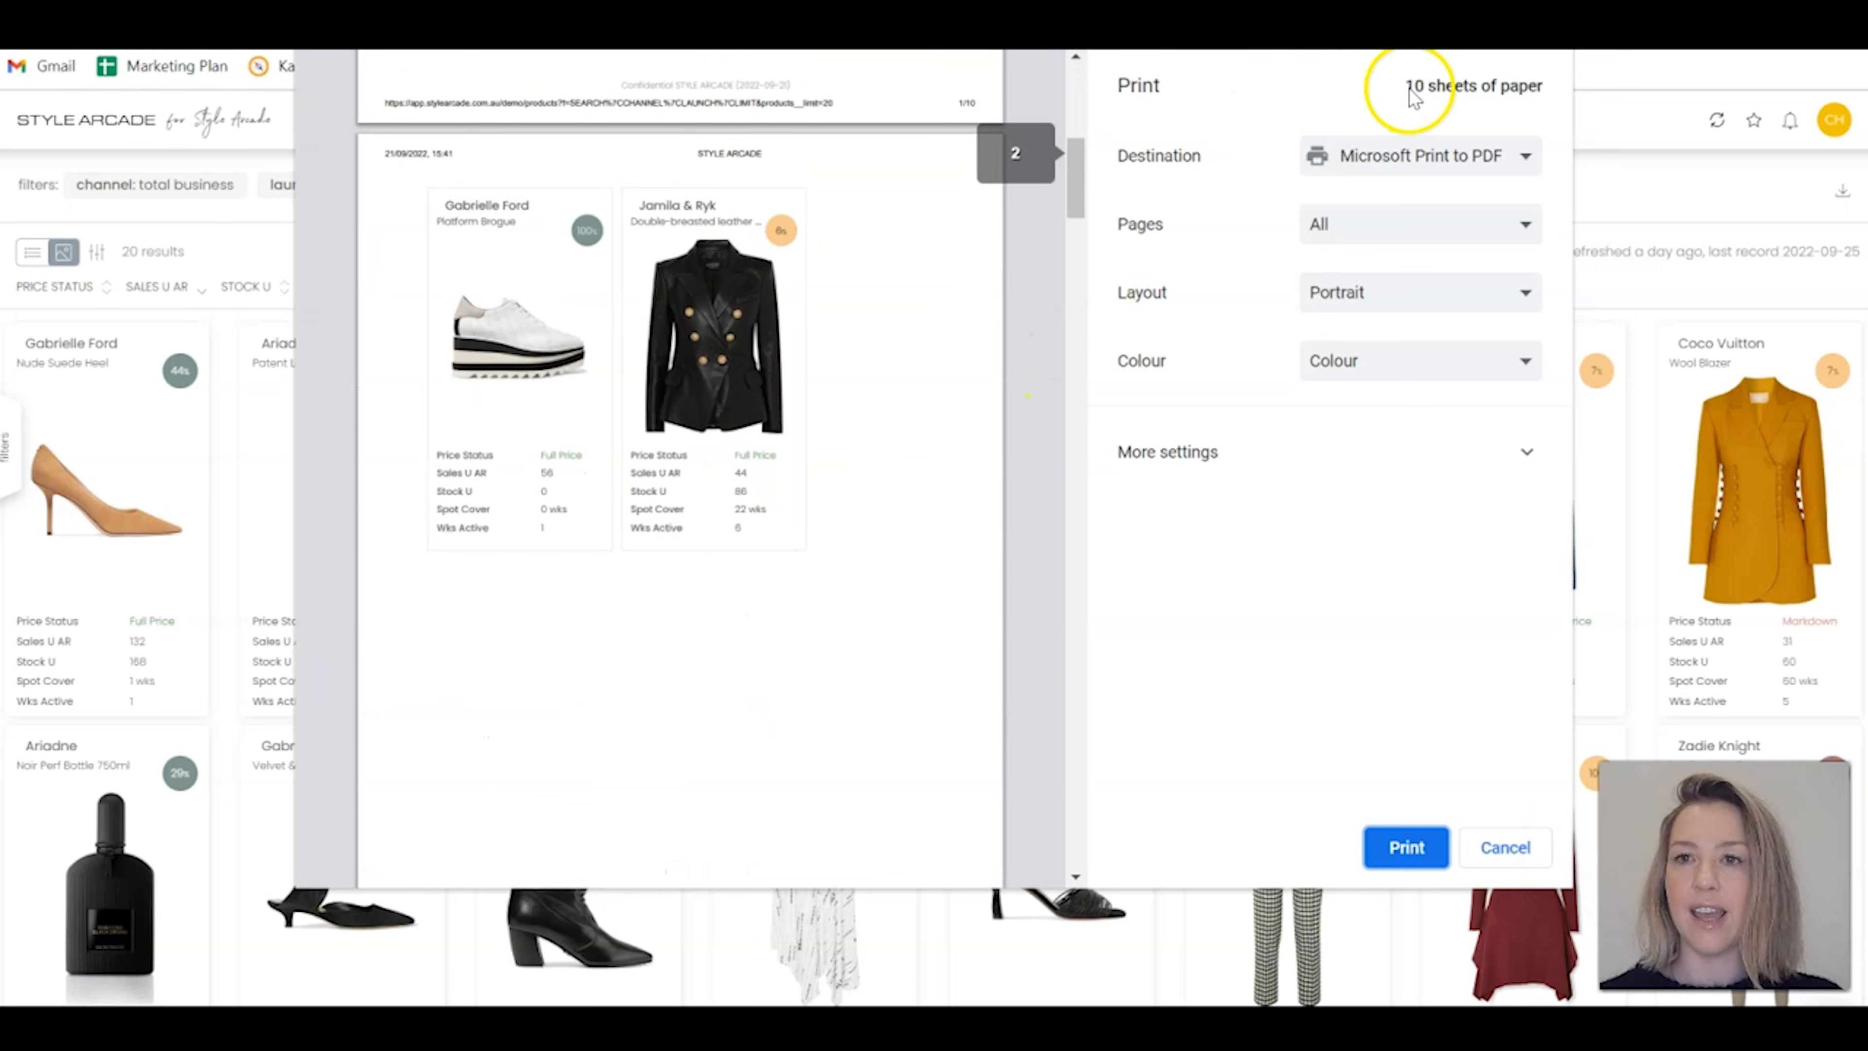
{"action": "scroll", "scroll_direction": "down", "scroll_amount": 3}
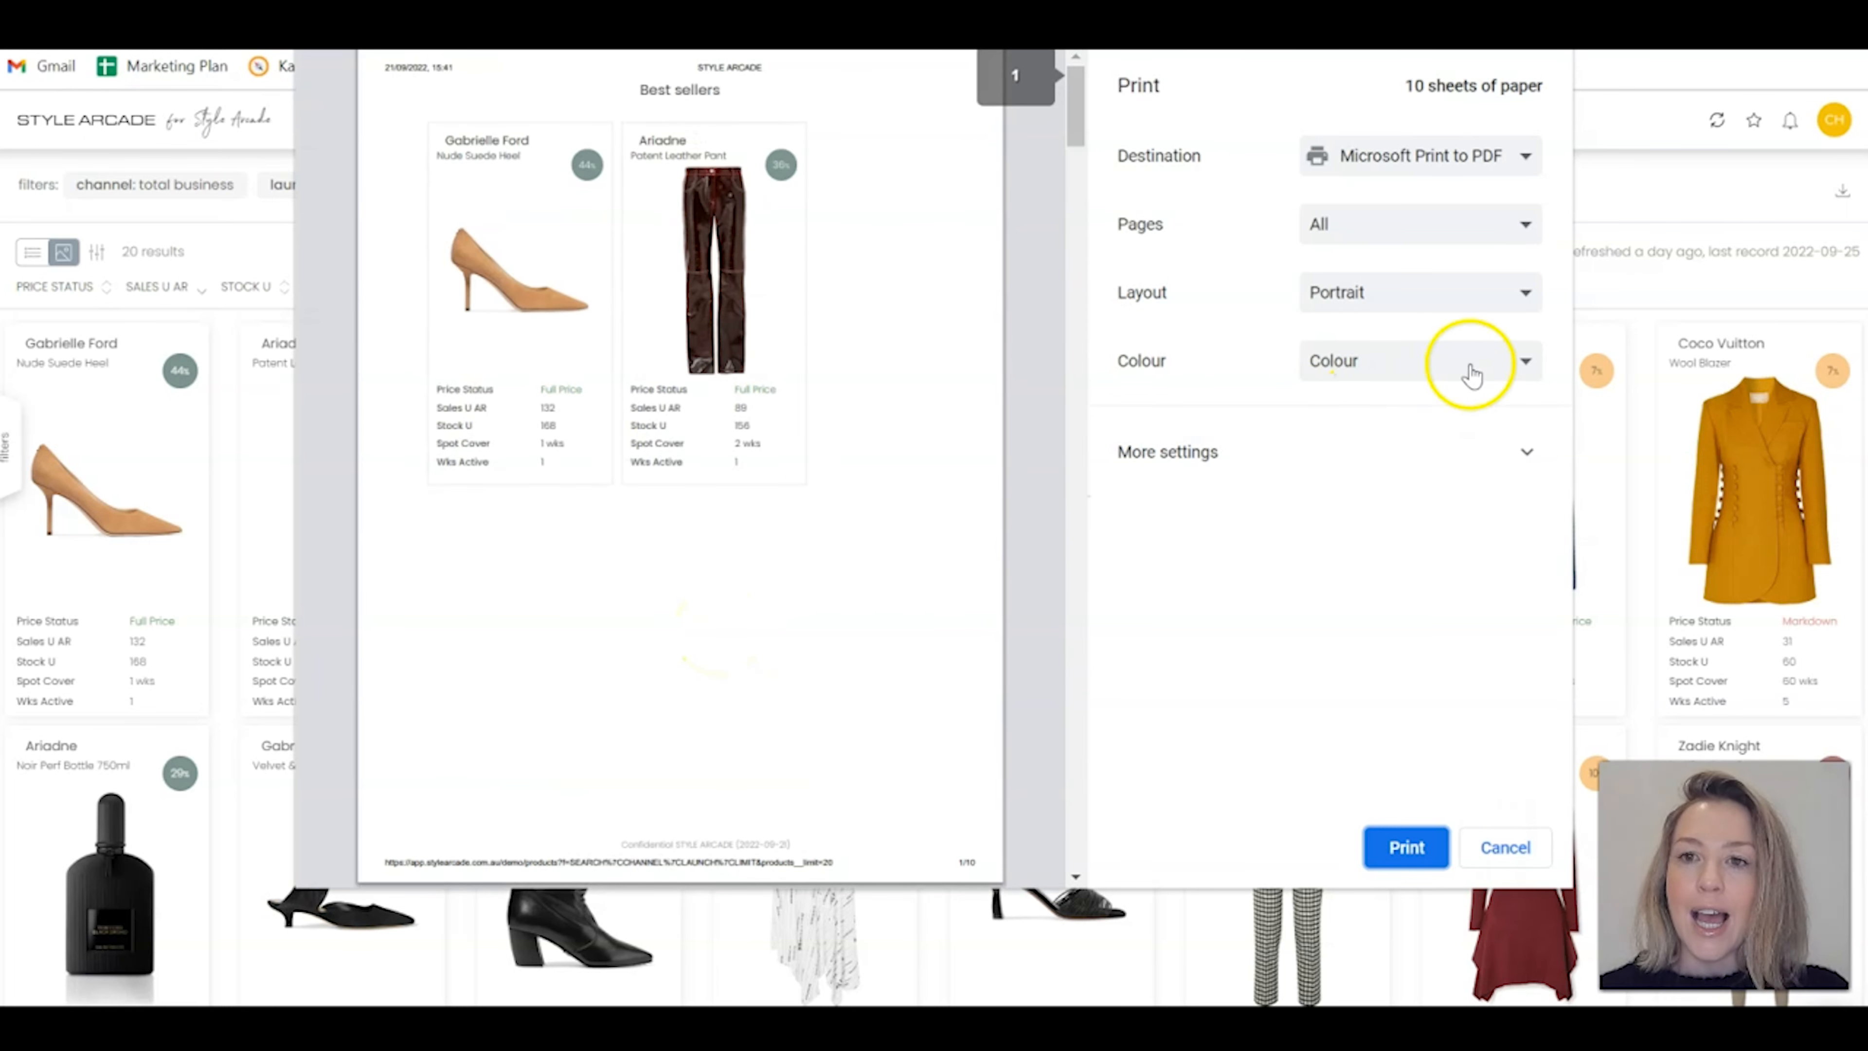
{"action": "left_click", "coordinate": [1421, 292]}
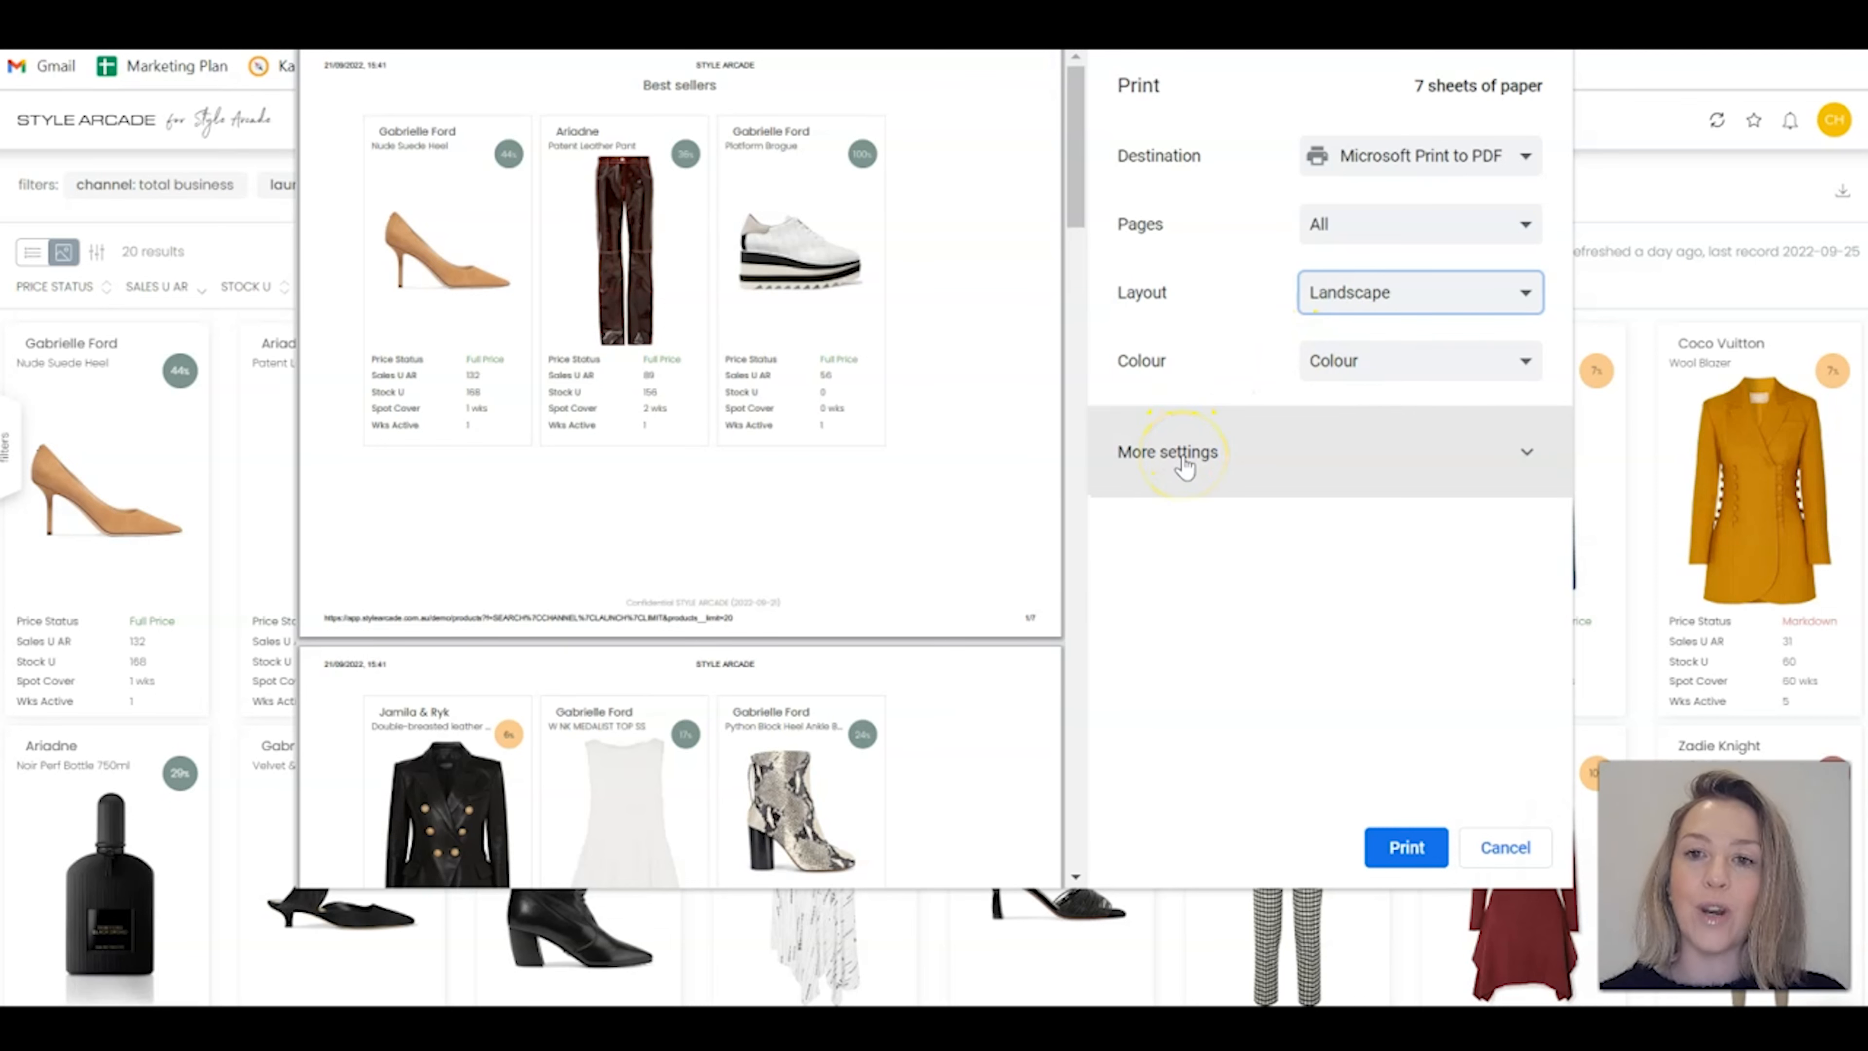
Under More settings, switch Scale to Customised and lower it from 109 to 104.
{"action": "left_click", "coordinate": [1183, 453]}
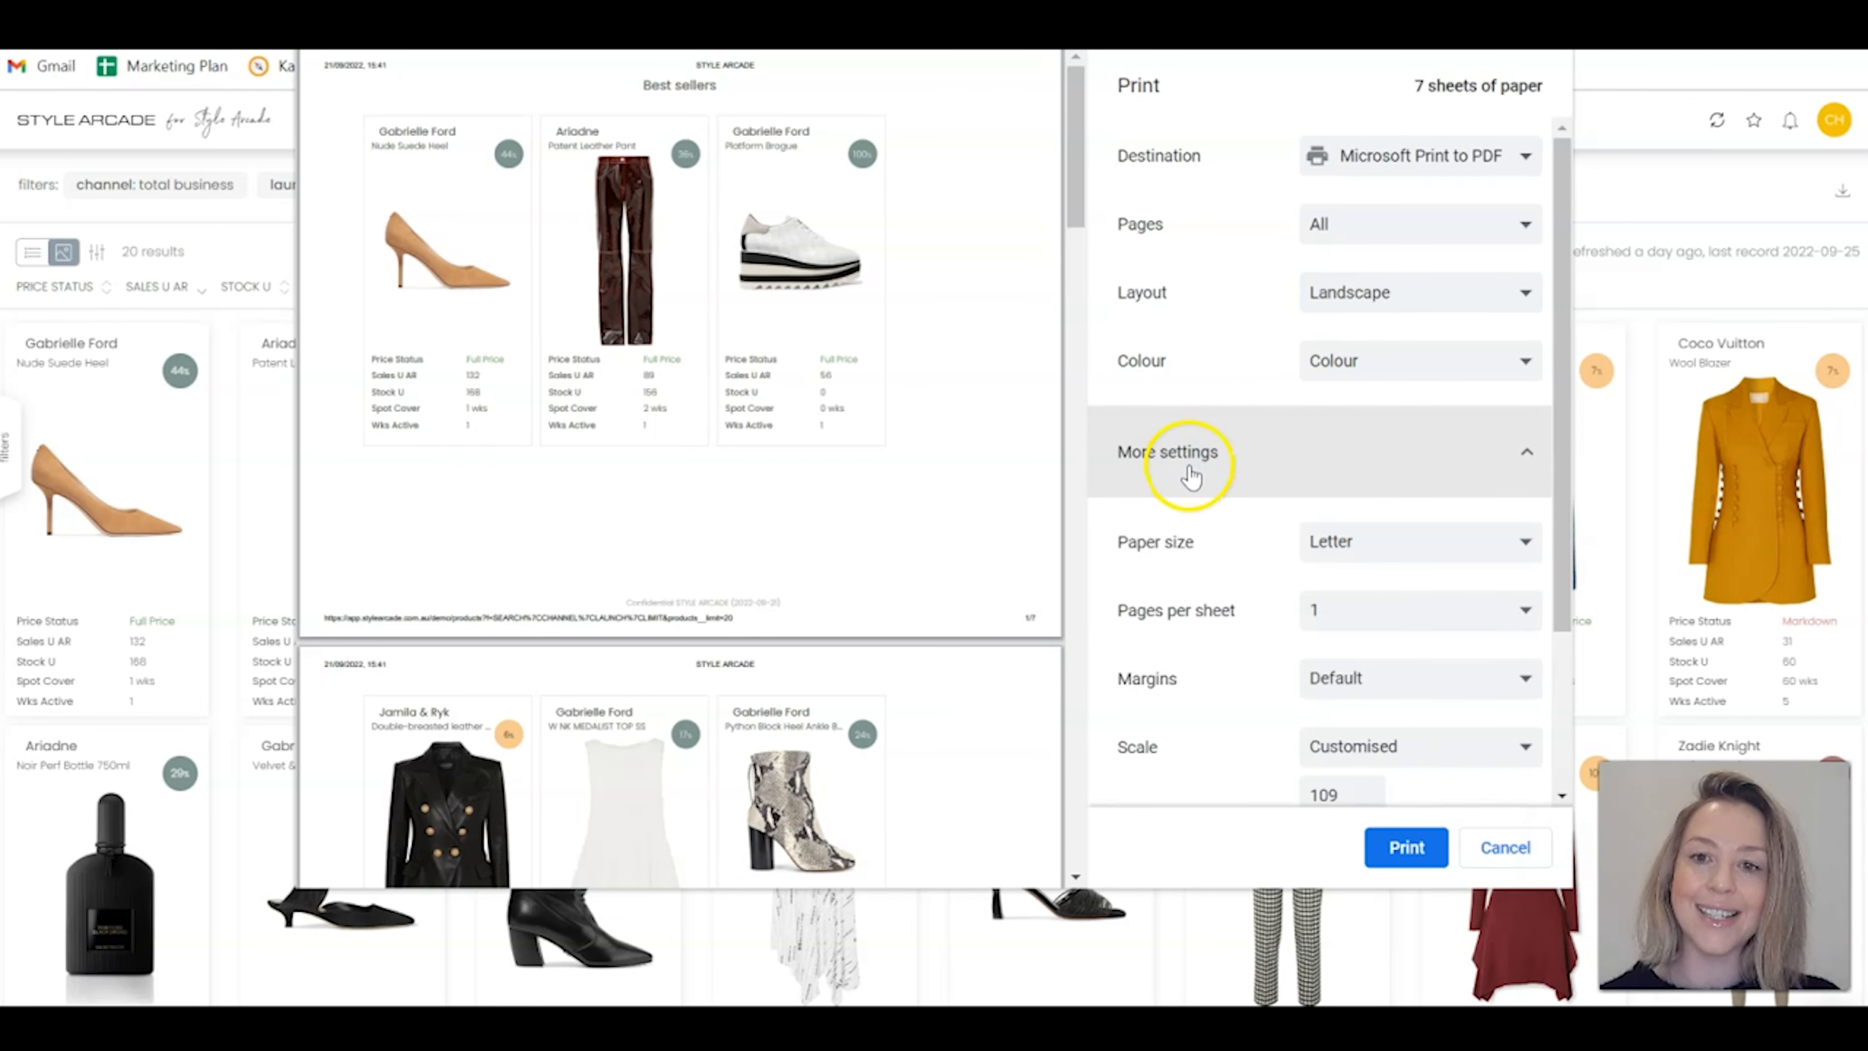
{"action": "scroll", "scroll_direction": "down", "scroll_amount": 3}
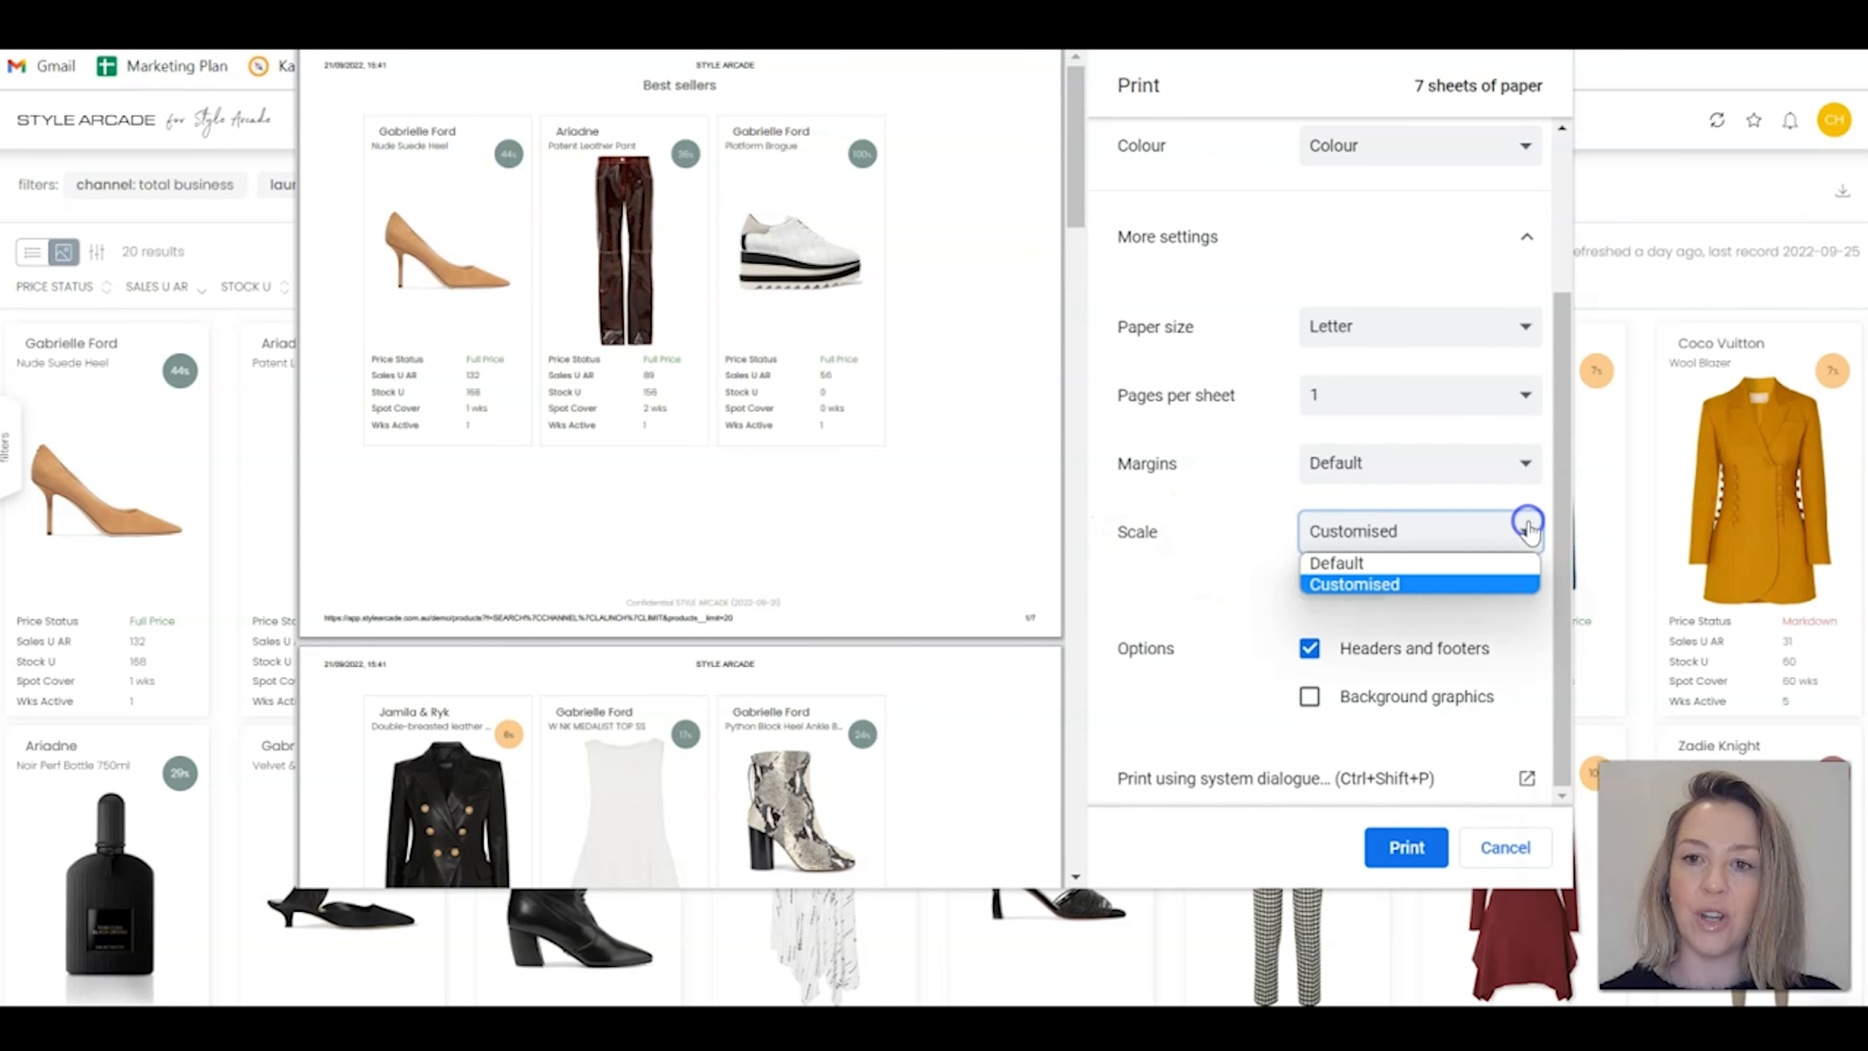
{"action": "mouse_move", "coordinate": [1366, 566]}
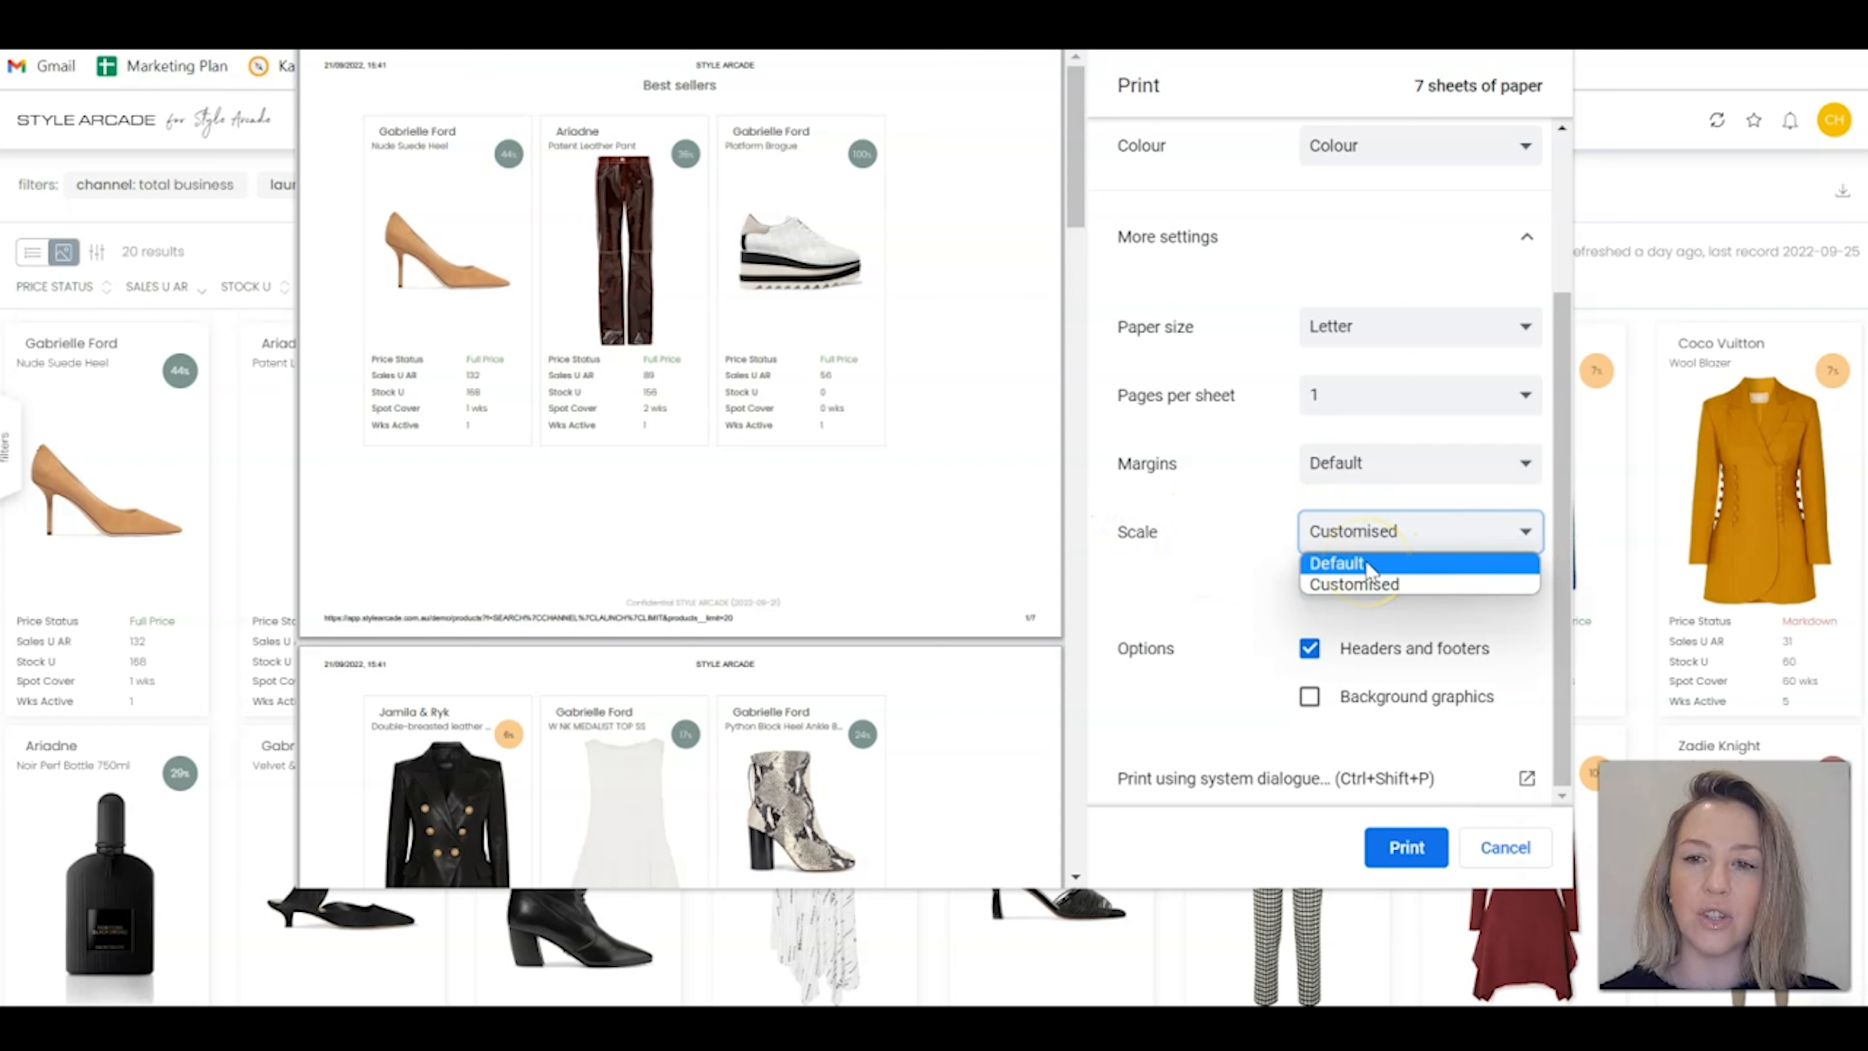
{"action": "mouse_move", "coordinate": [1366, 603]}
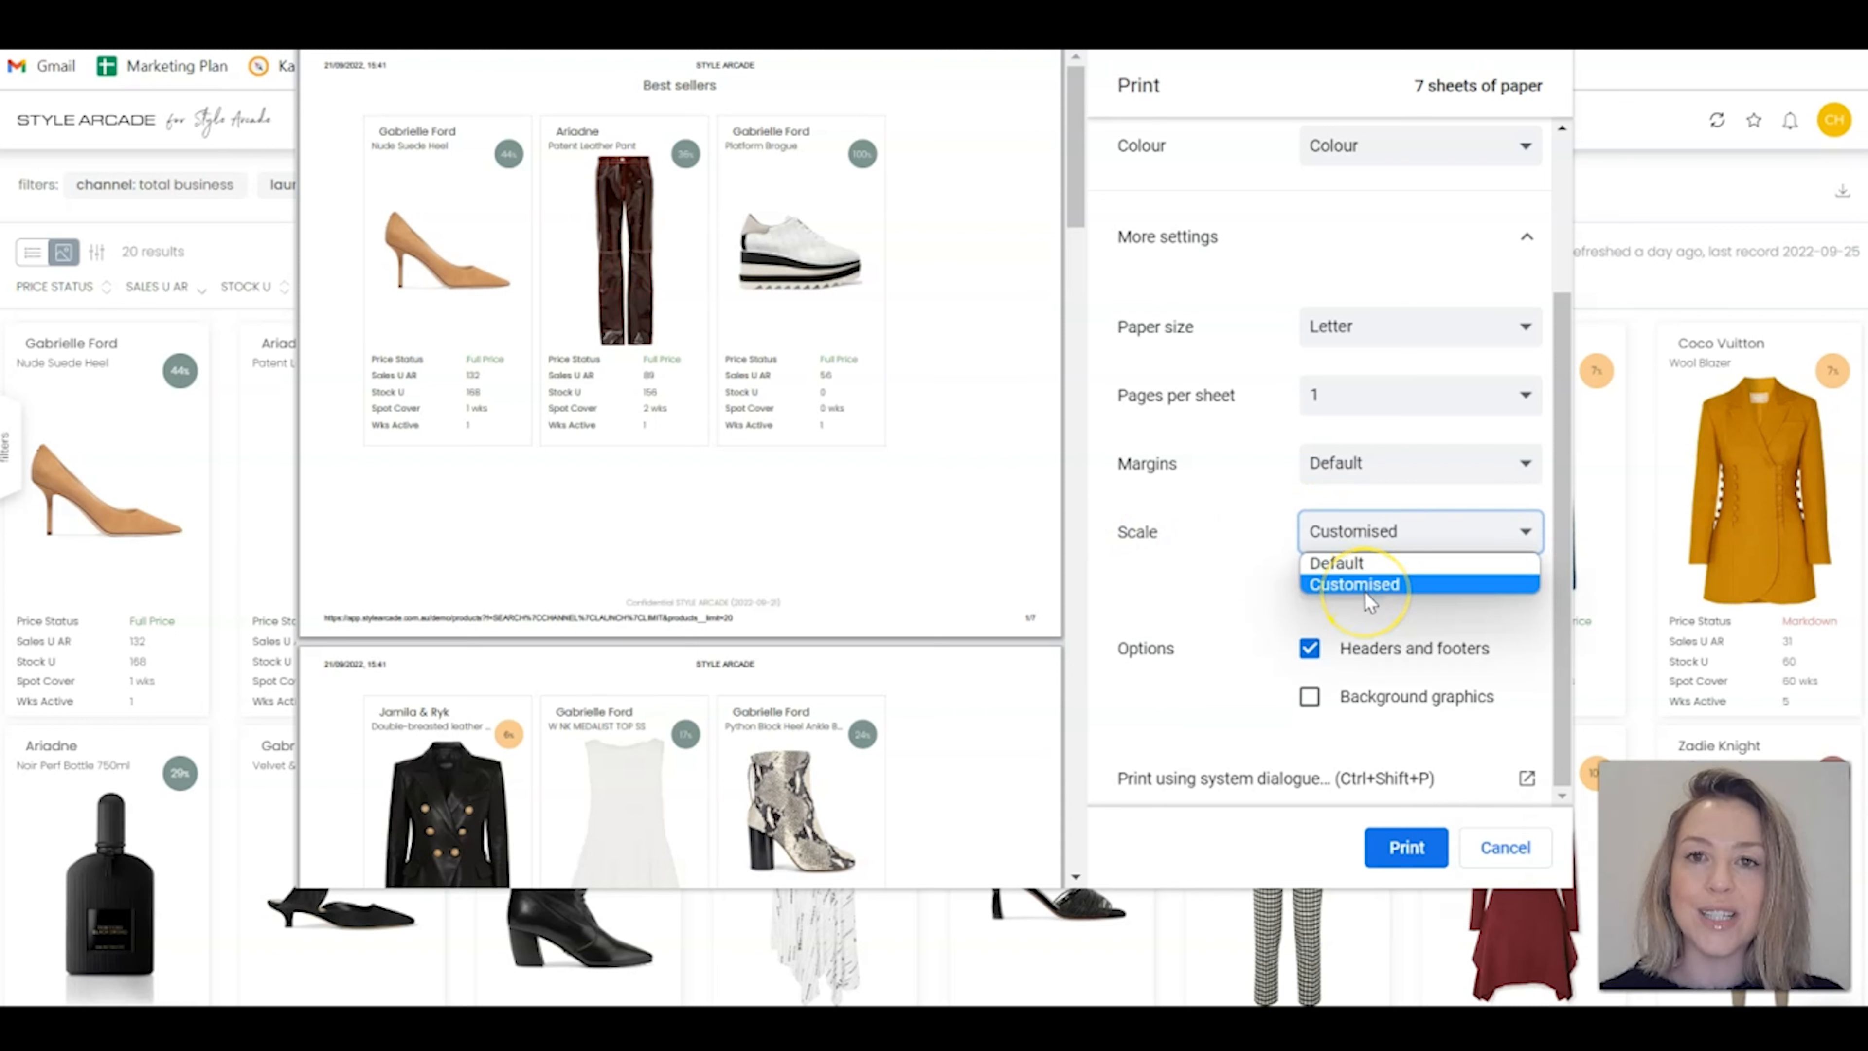
{"action": "left_click", "coordinate": [1354, 584]}
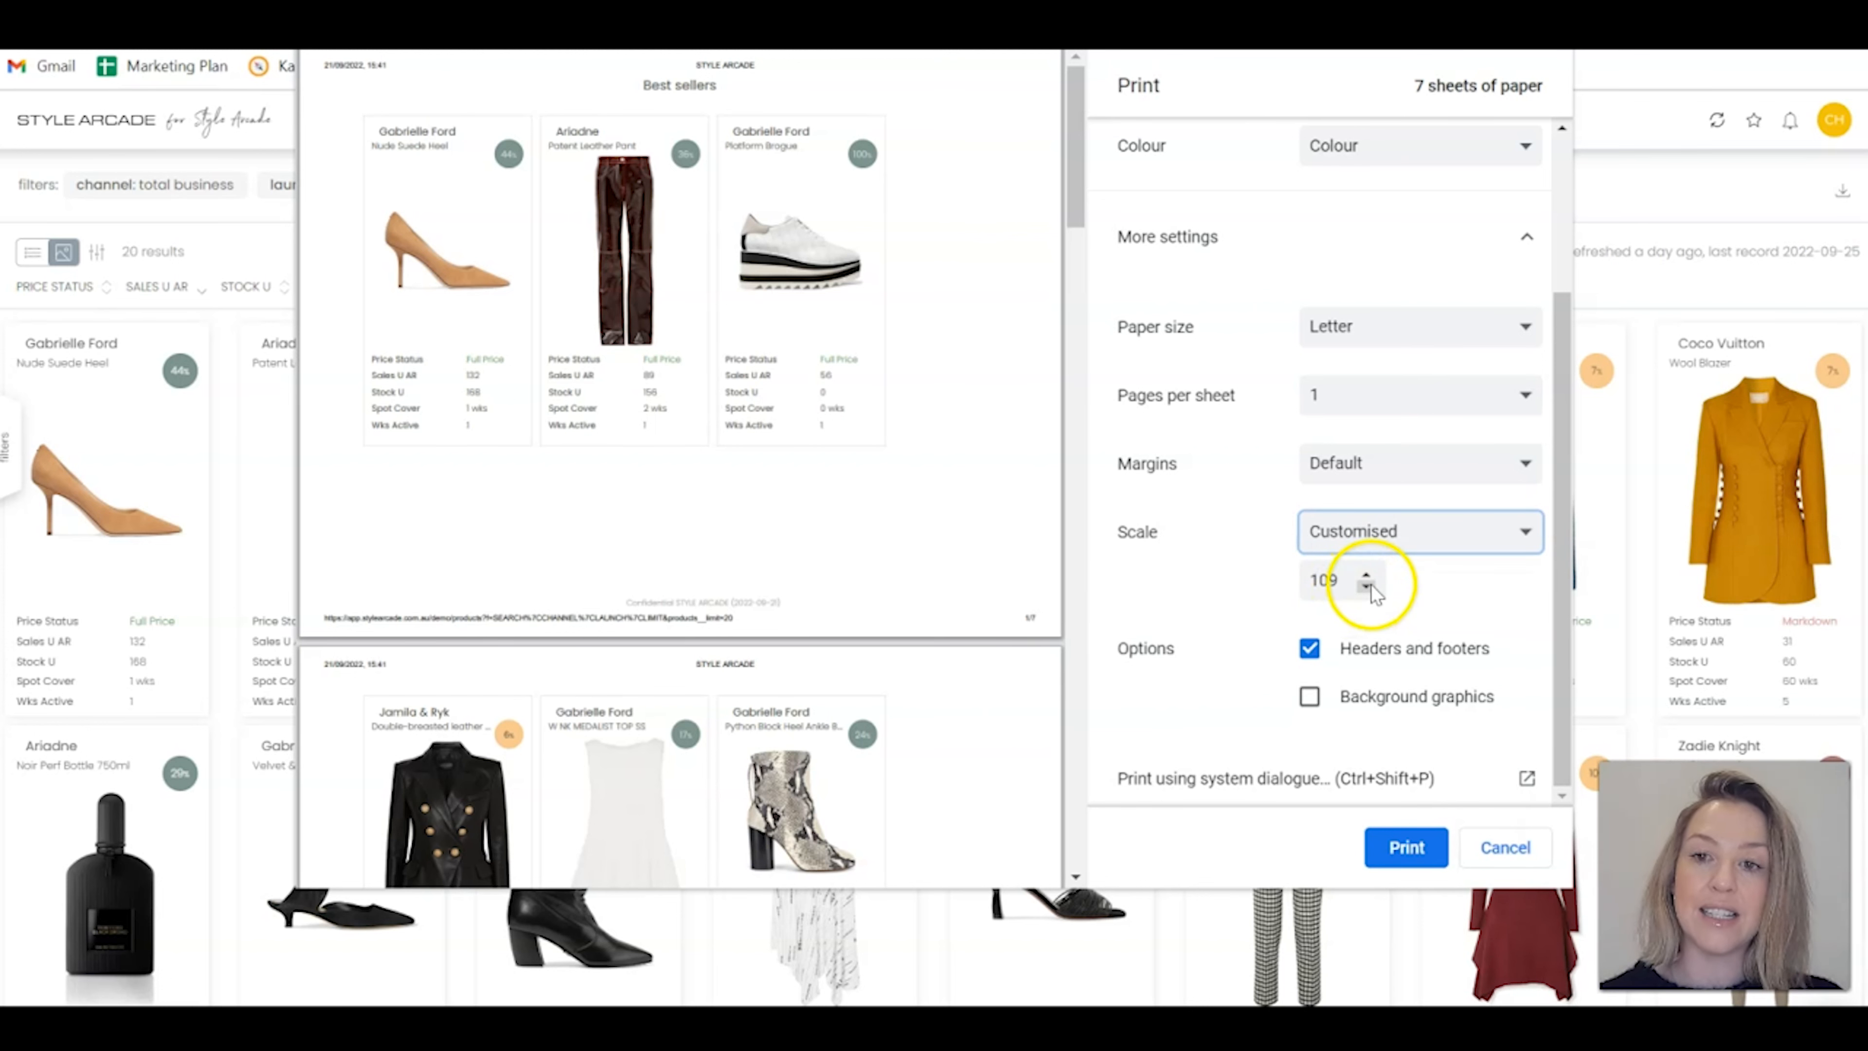
{"action": "left_click", "coordinate": [1366, 589]}
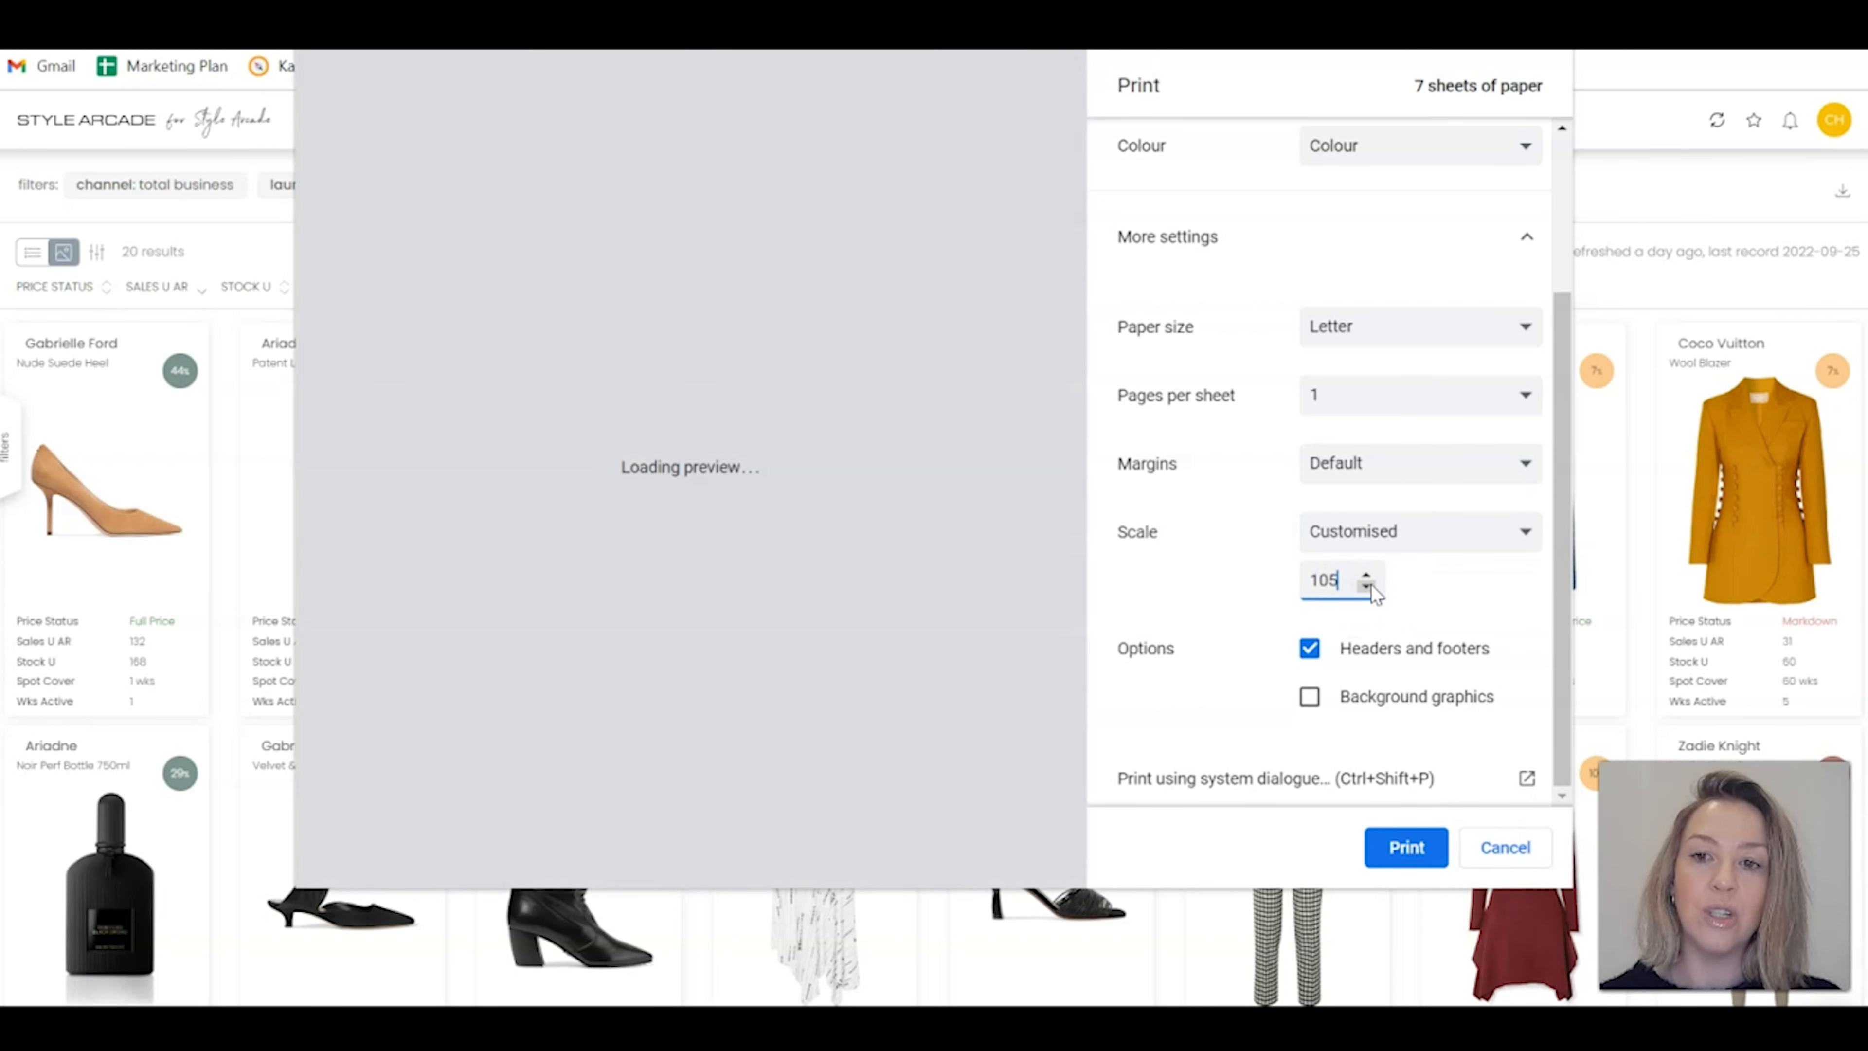
{"action": "left_click", "coordinate": [1367, 588]}
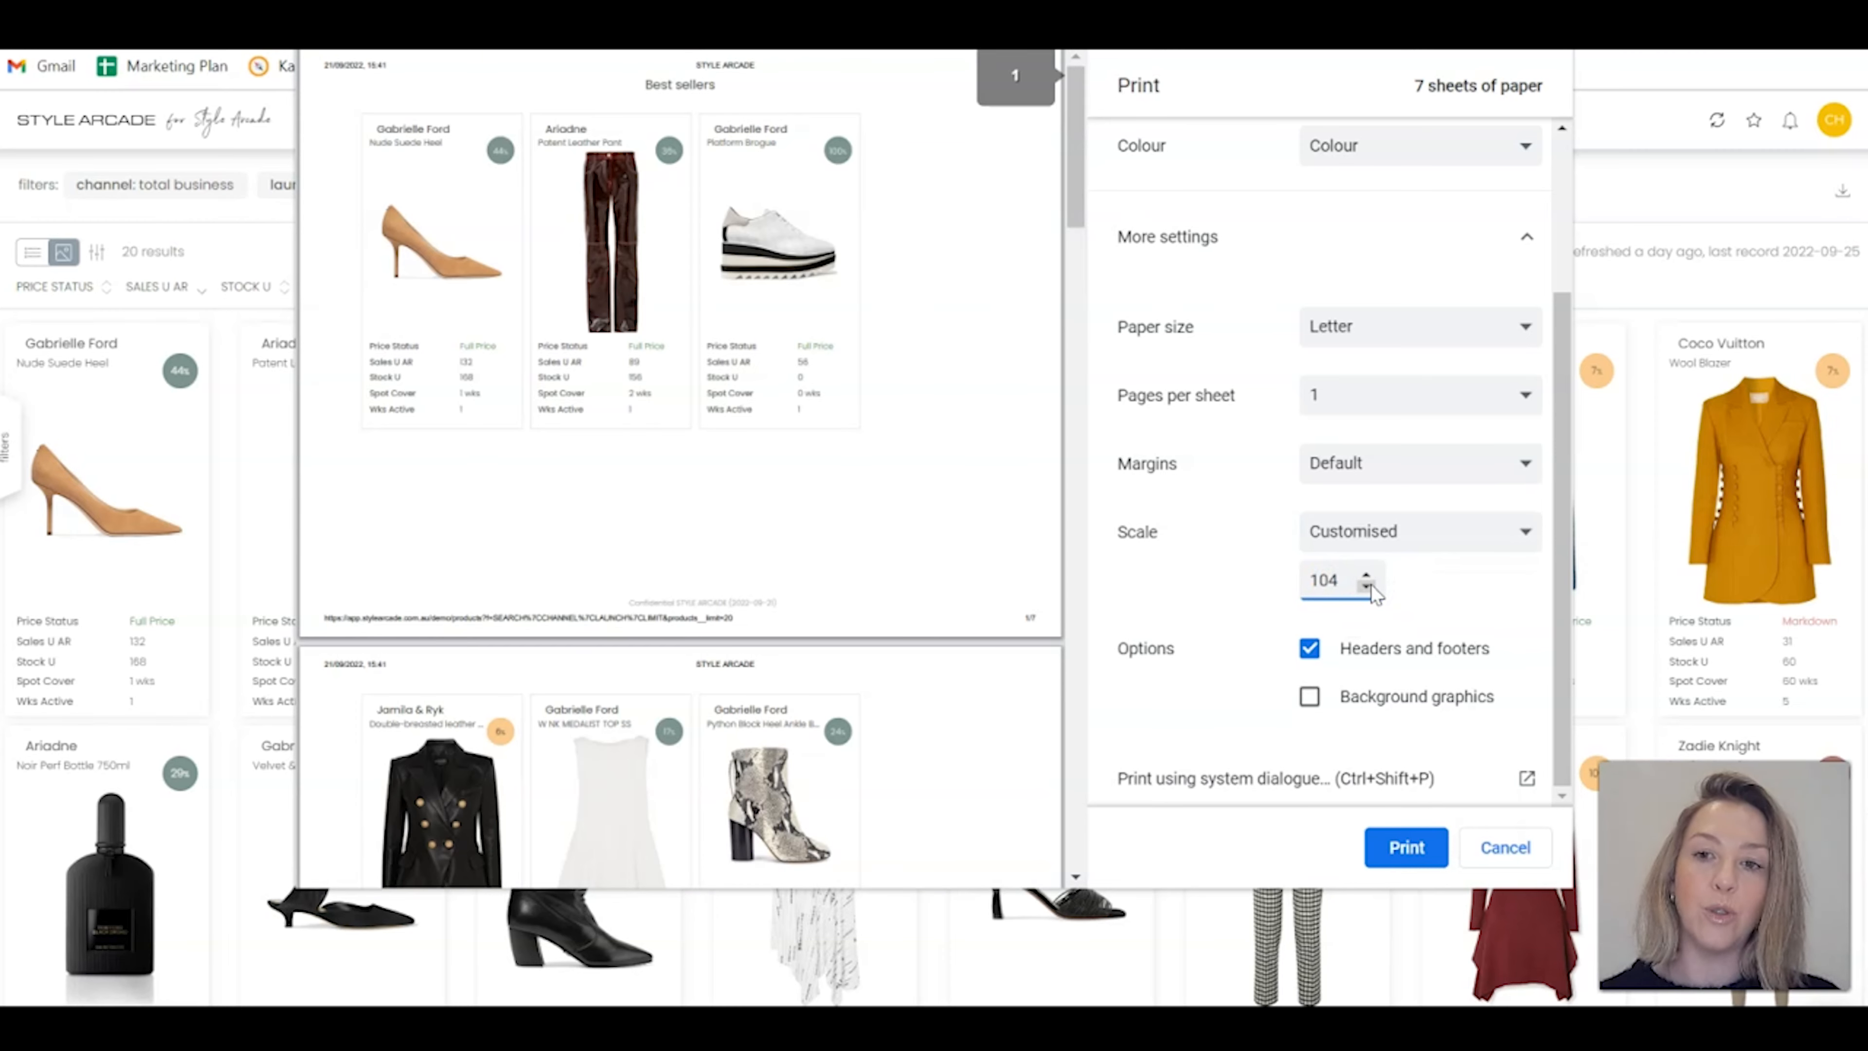
Replace the custom scale value, typing 60 and checking the preview sheet count.
{"action": "left_click", "coordinate": [1299, 581]}
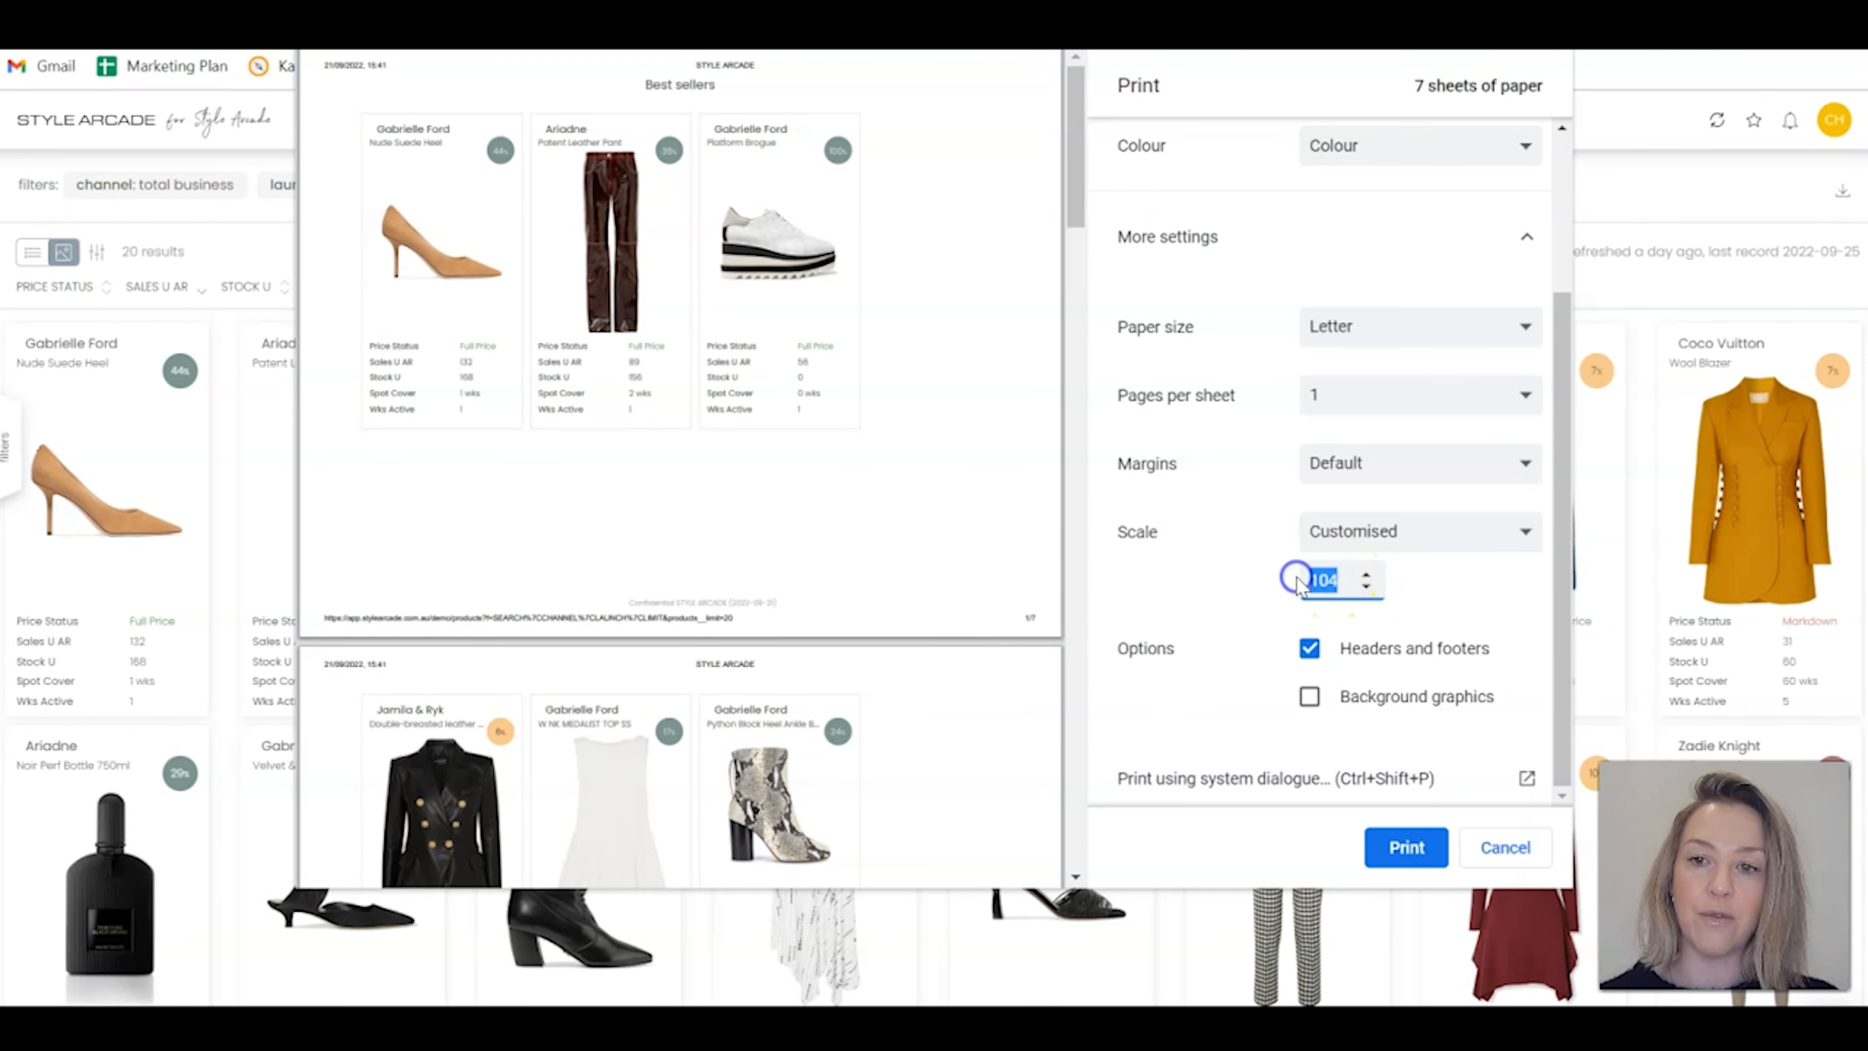
{"action": "type", "text": "60"}
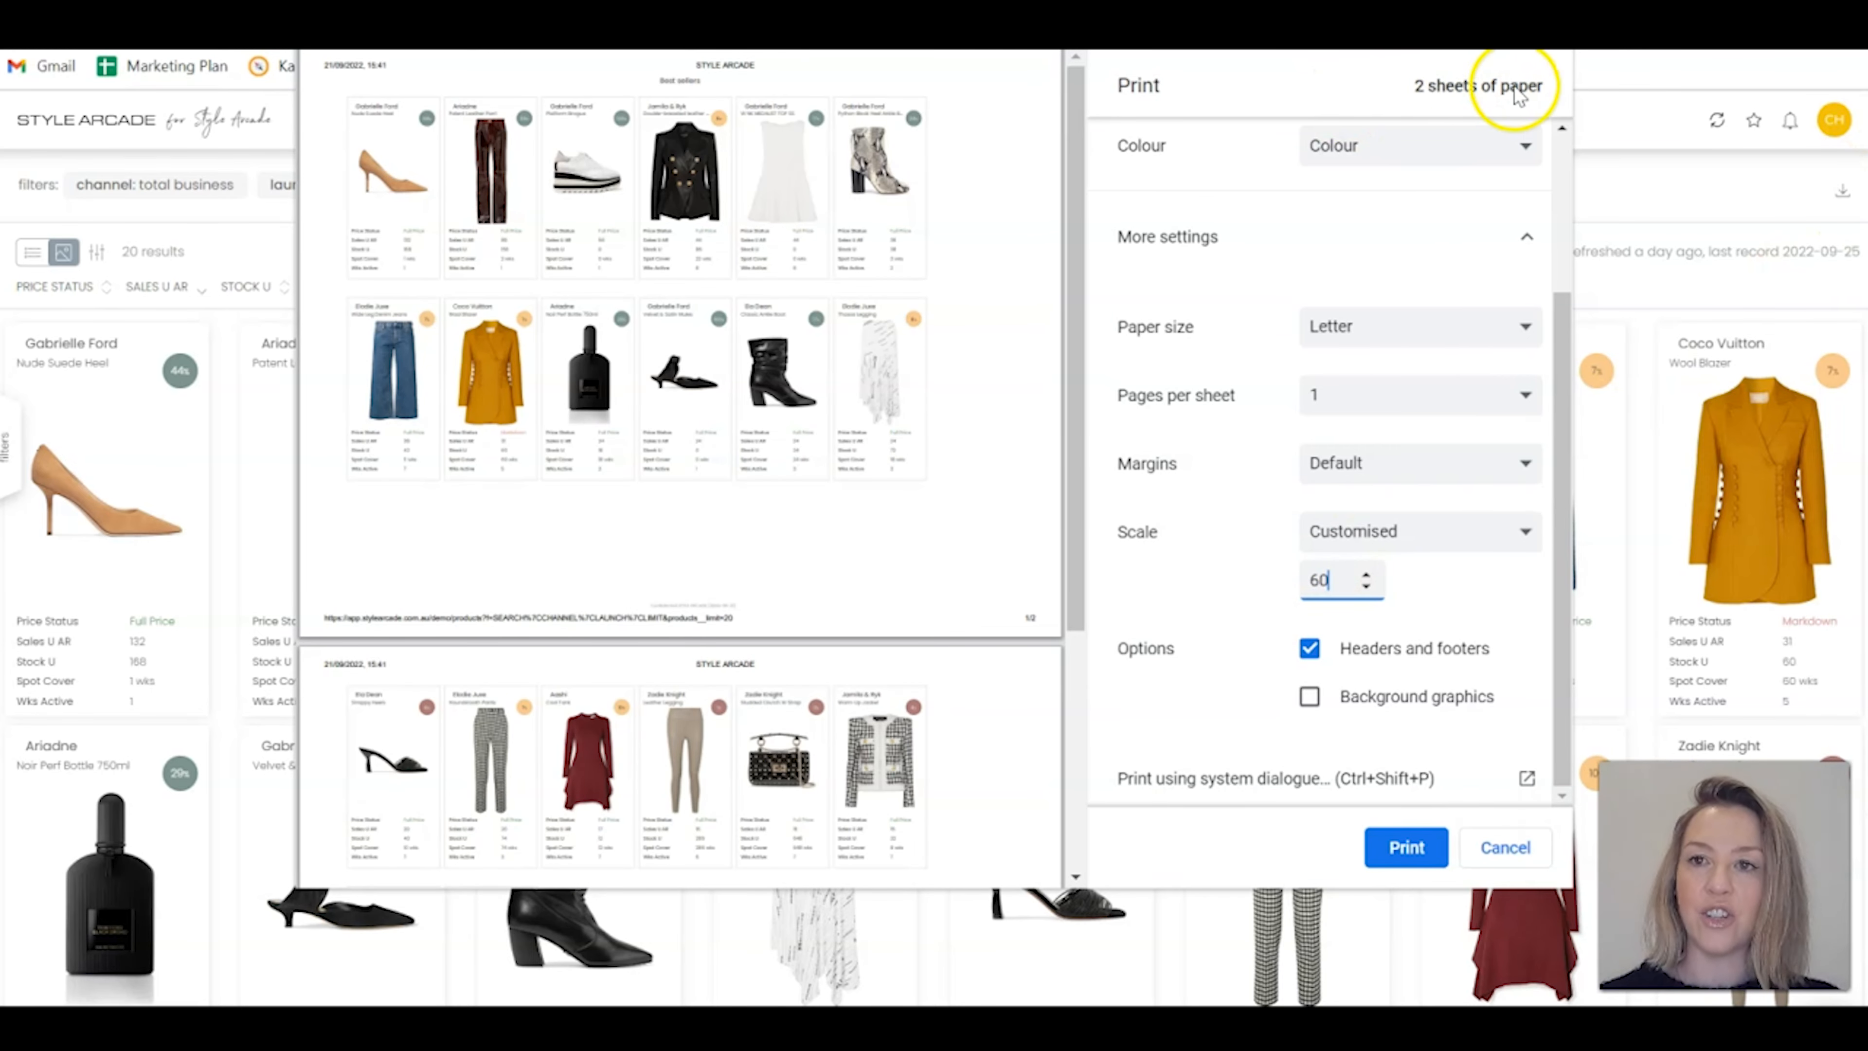
{"action": "scroll", "scroll_direction": "down", "scroll_amount": 3}
{"action": "type", "text": "50"}
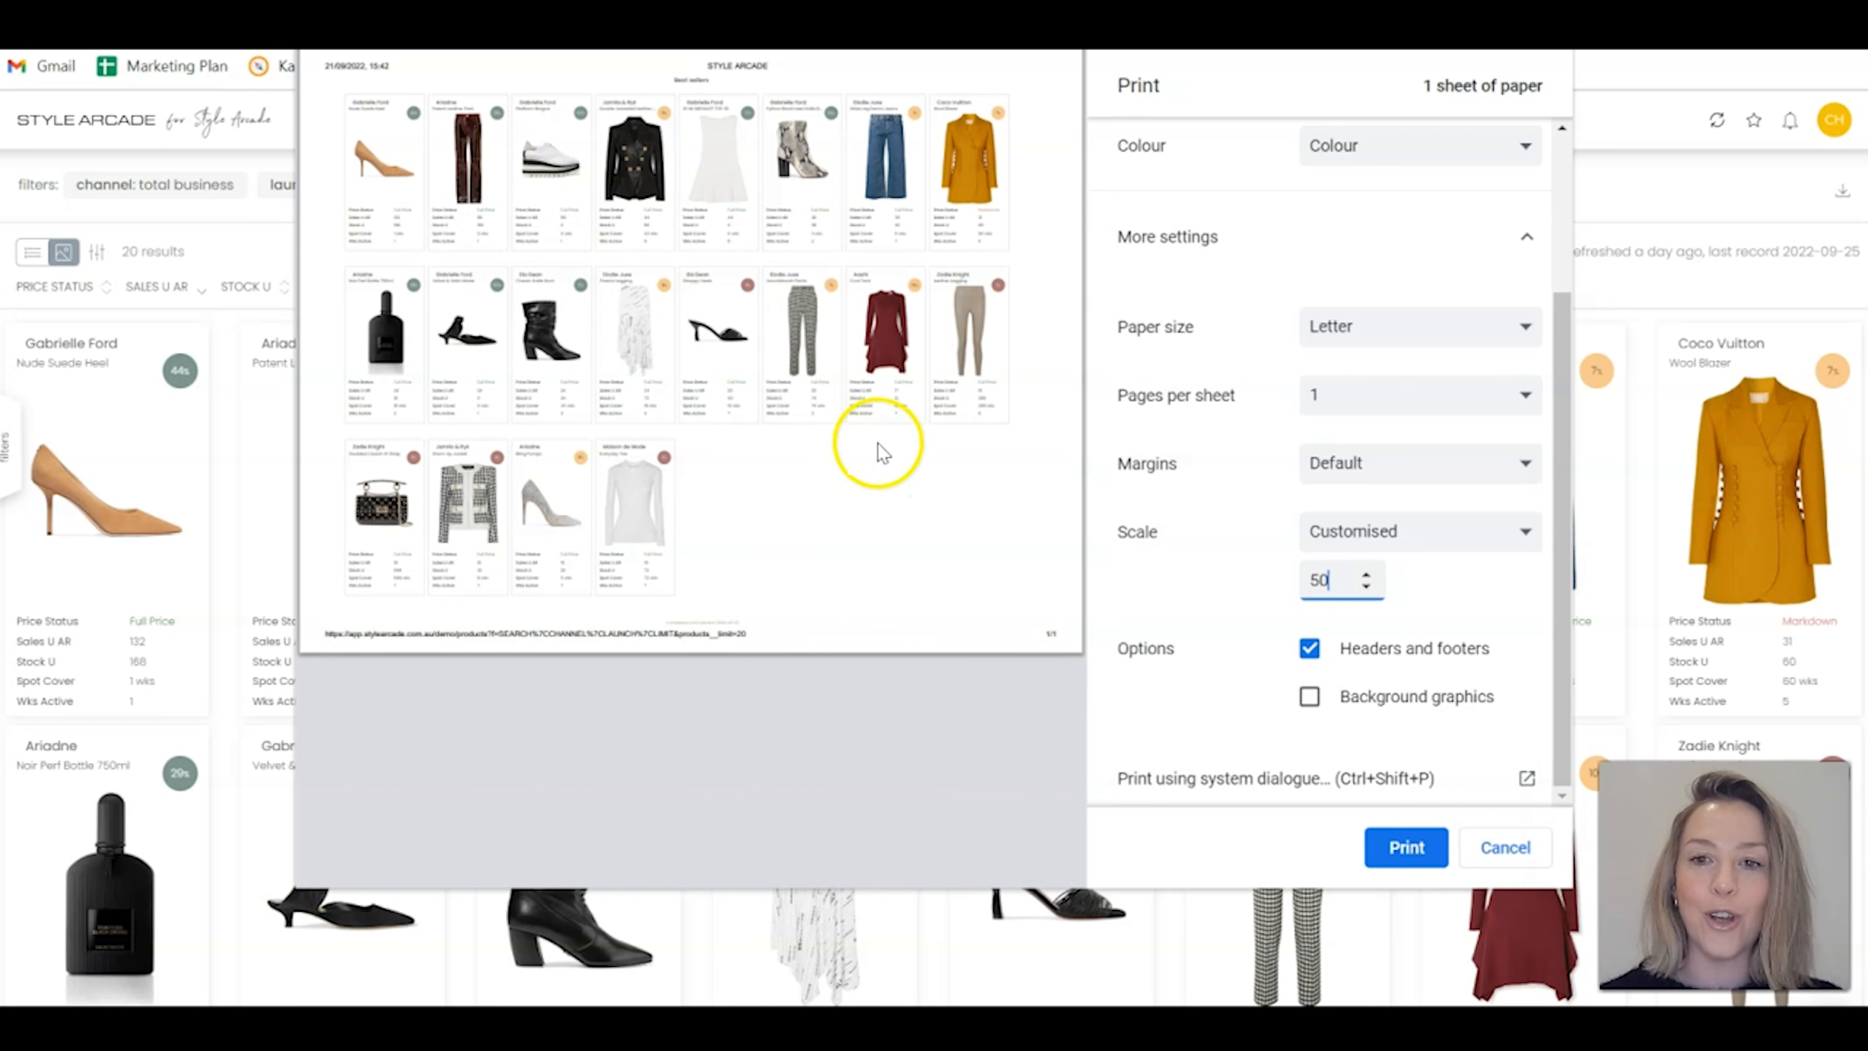
{"action": "mouse_move", "coordinate": [1350, 536]}
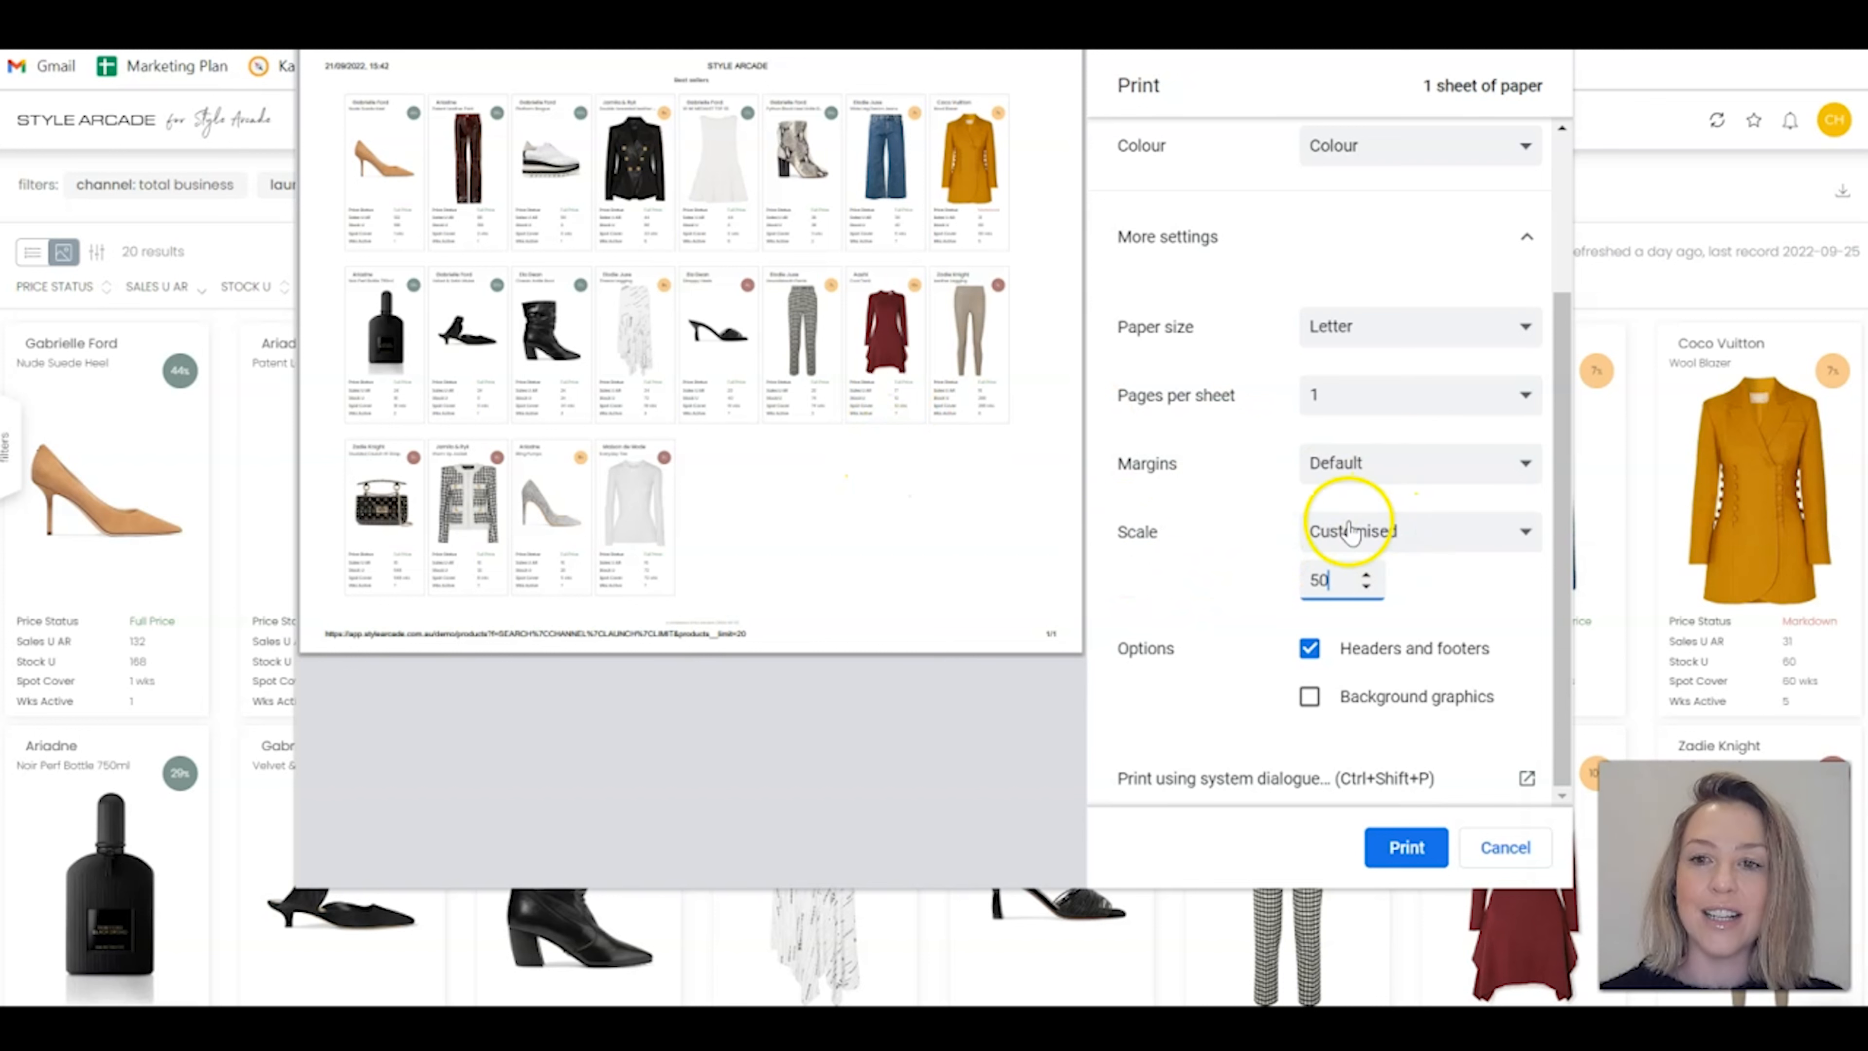